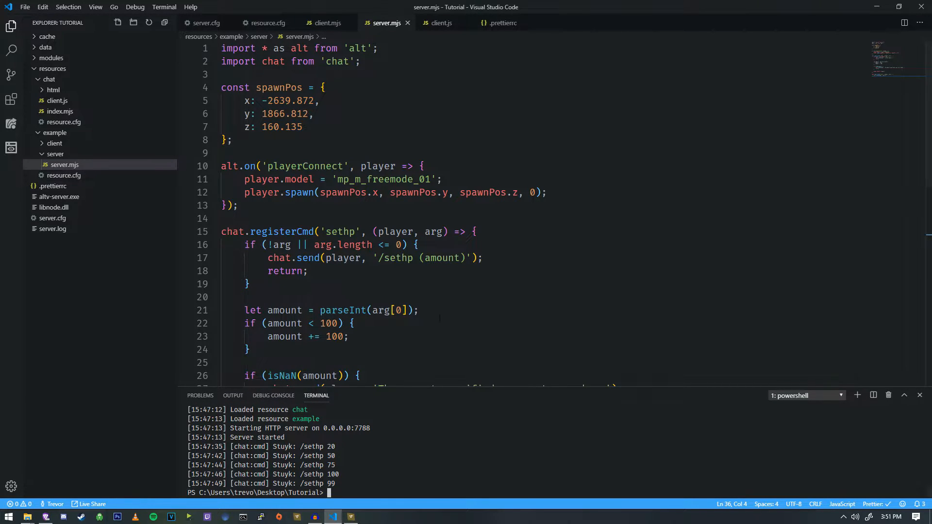
# Review the sethp and hello commands in server.mjs and expand the client folder in the Explorer
pyautogui.click(354, 323)
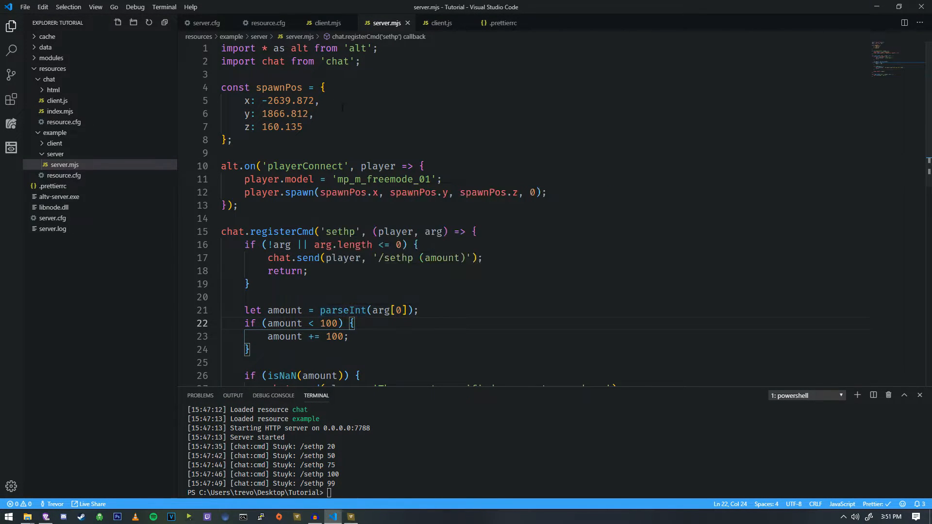
pyautogui.scroll(-3)
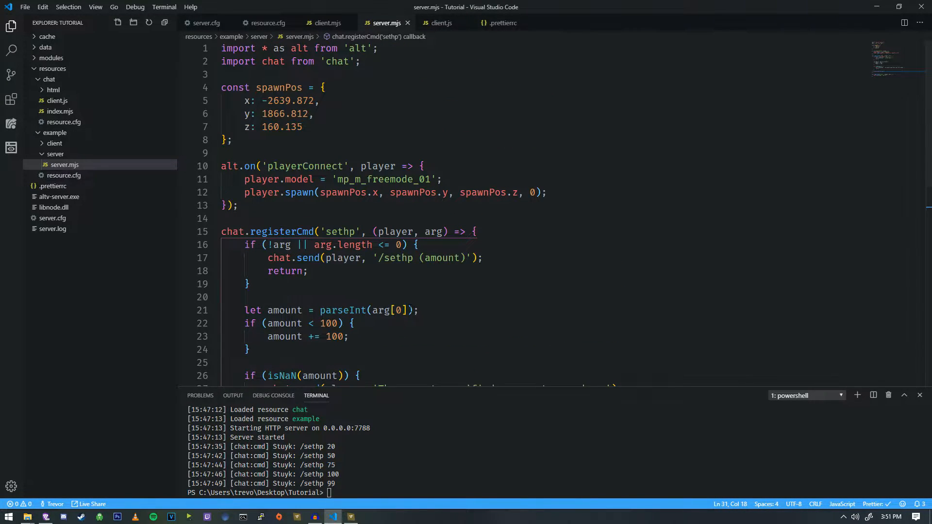
pyautogui.scroll(-3)
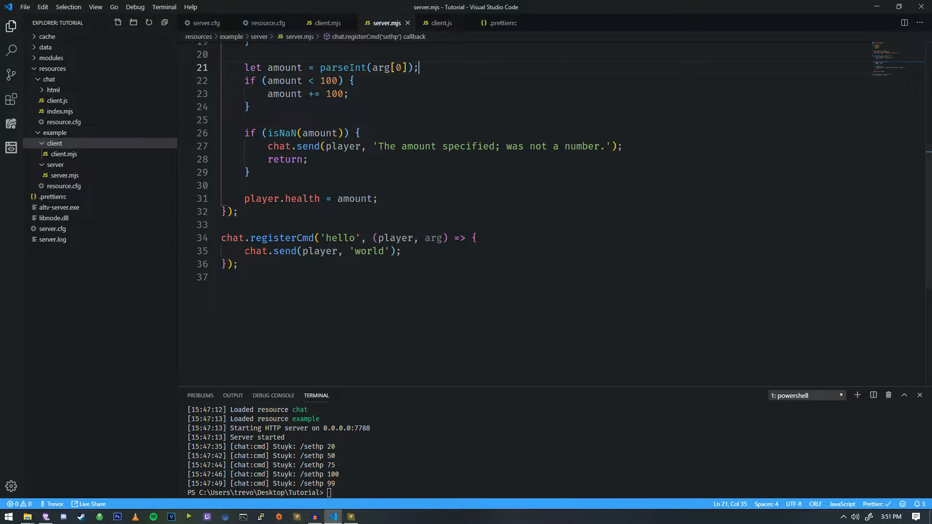
pyautogui.click(237, 265)
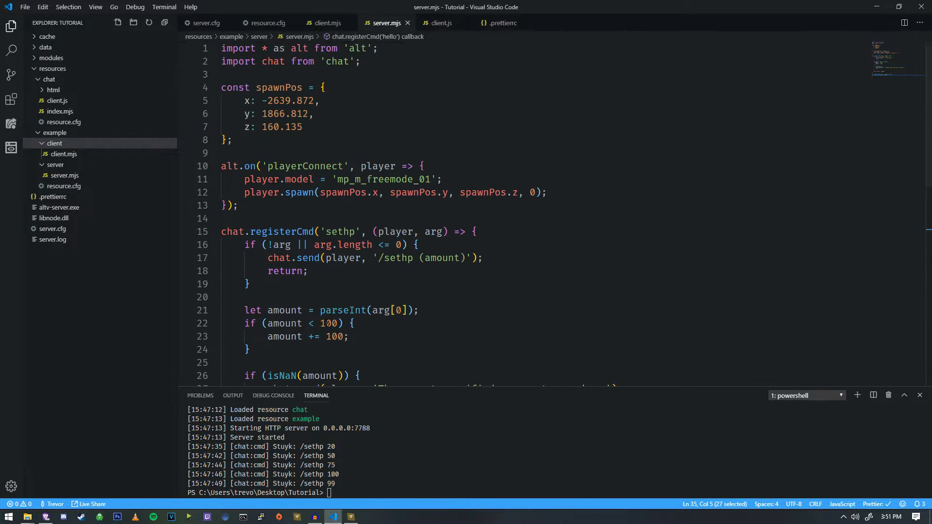
pyautogui.scroll(-3)
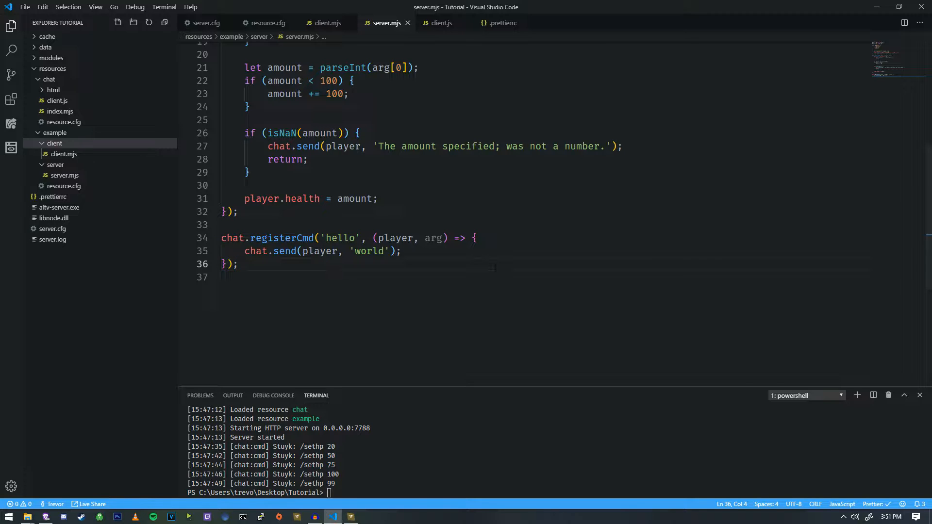
# Replace chat.send(player, 'world') with alt.emitClient('hello:World'); in the hello command and save
pyautogui.tripleClick(321, 250)
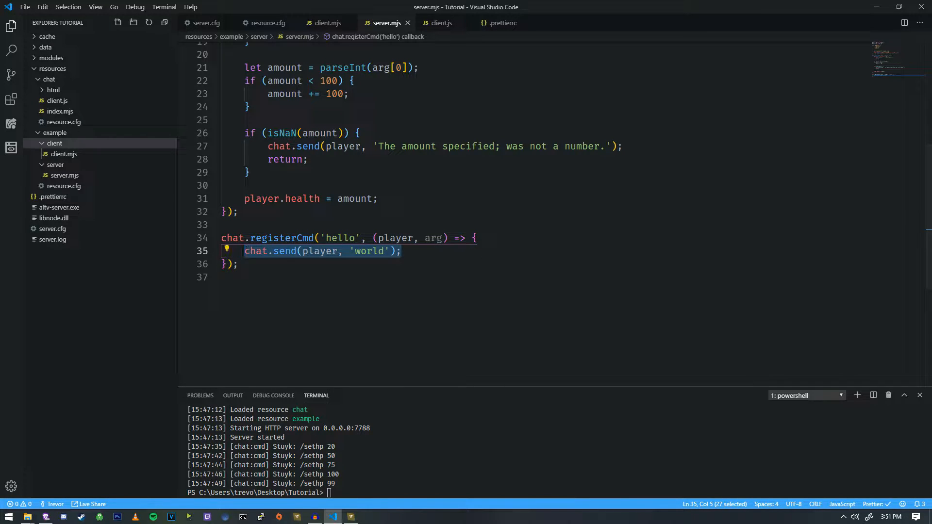
pyautogui.write("alt.emitClient('")
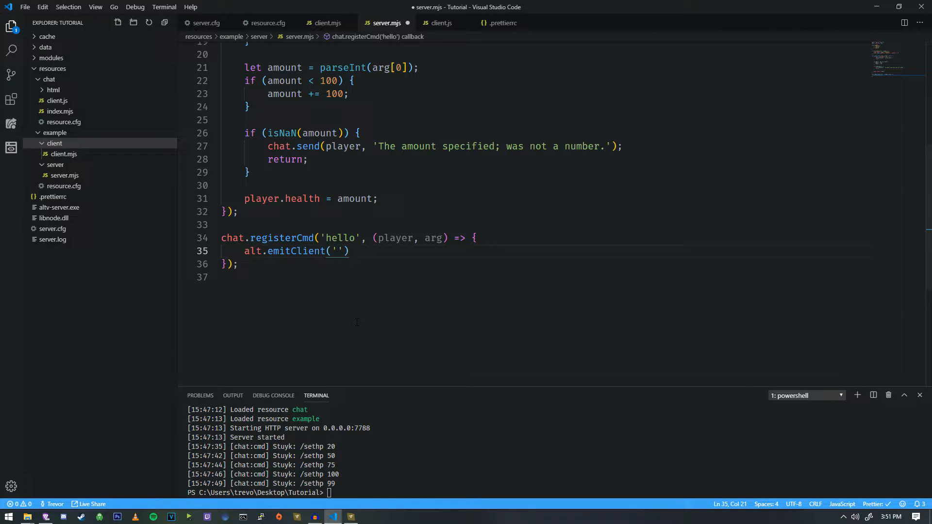
pyautogui.write('he')
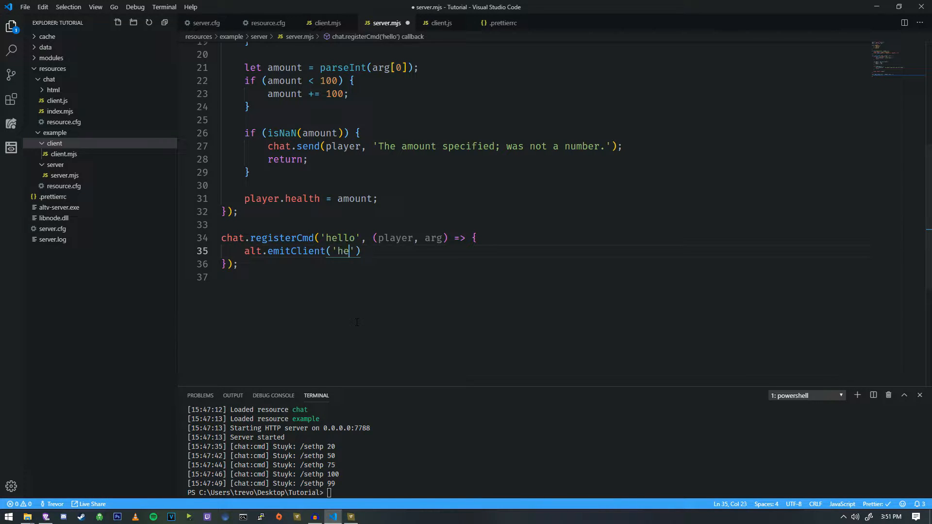
pyautogui.write('llo:World')
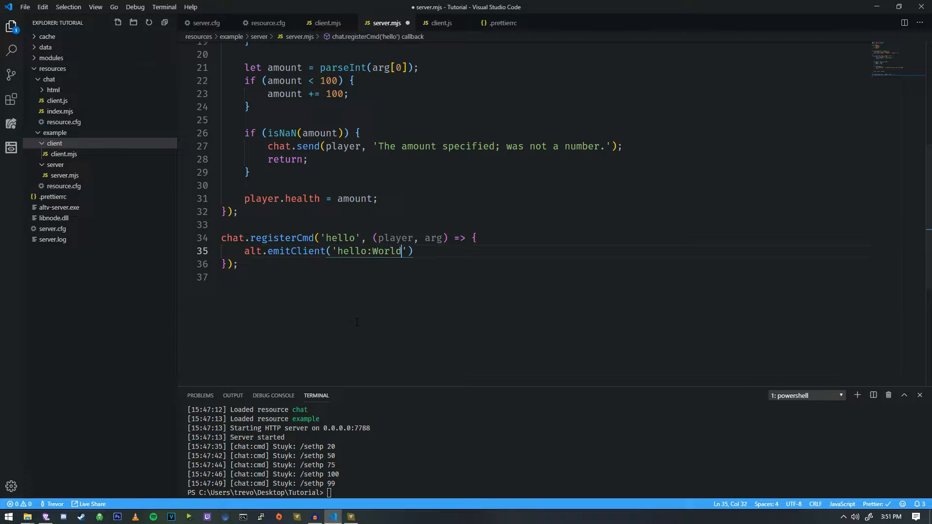
pyautogui.doubleClick(387, 251)
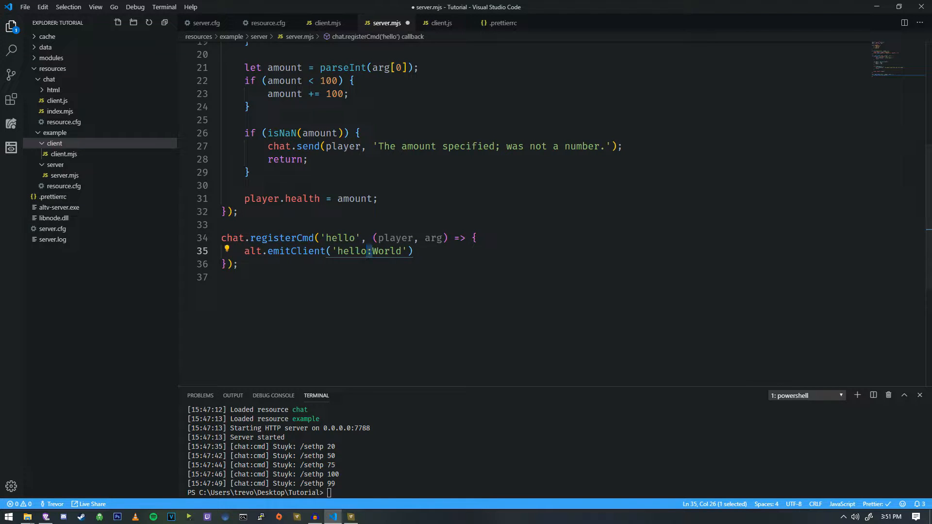
pyautogui.click(412, 251)
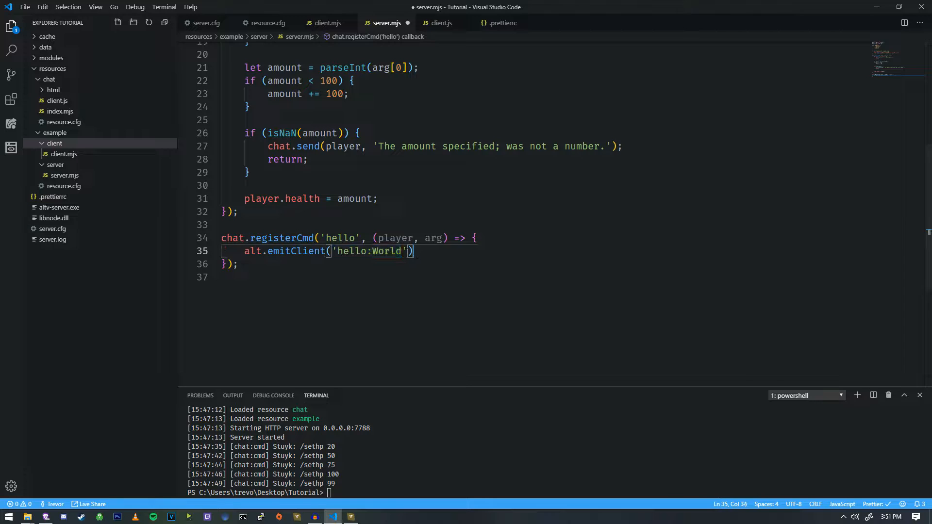
pyautogui.write('any')
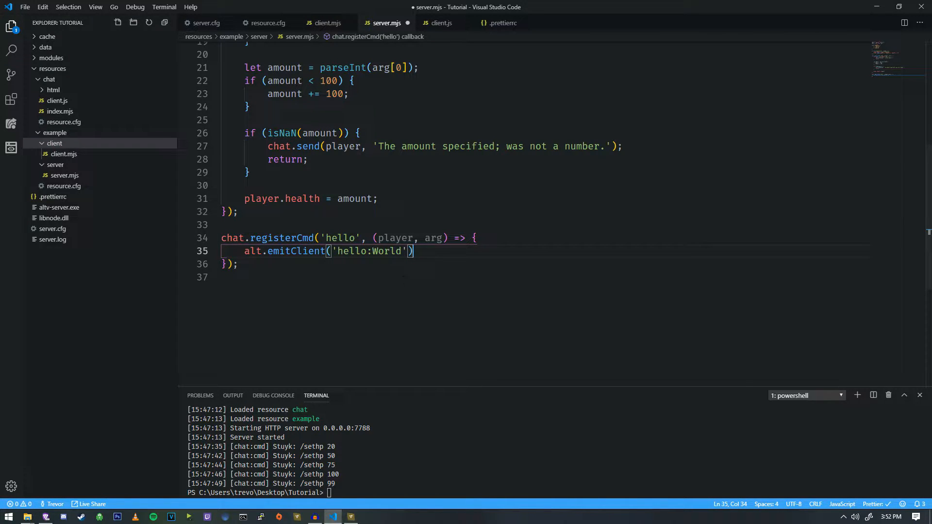
pyautogui.write(';')
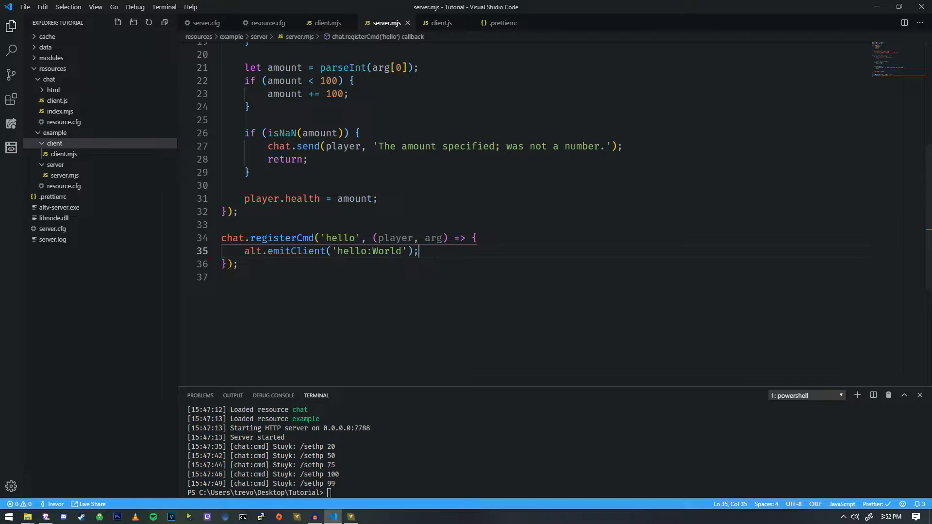
pyautogui.moveTo(53, 239)
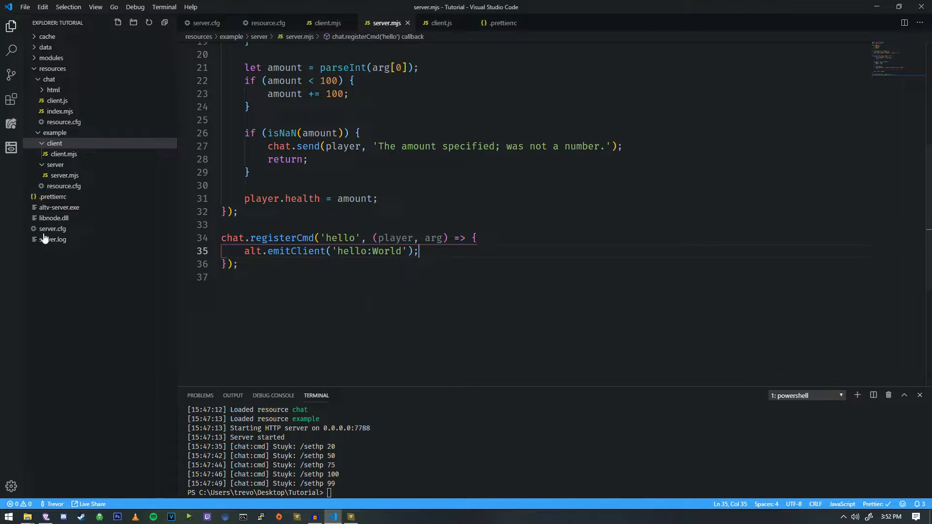
# Add import * as alt from 'alt'; at the top of client.mjs
pyautogui.click(64, 154)
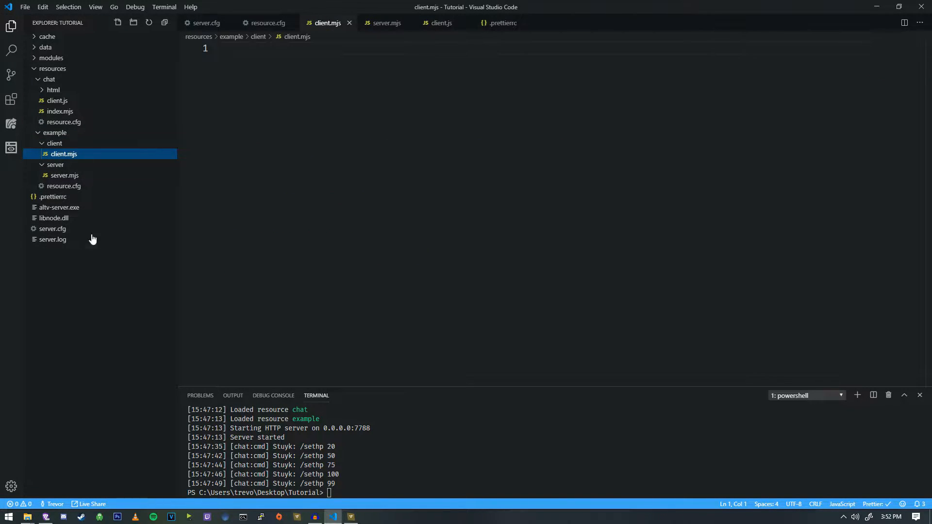
pyautogui.moveTo(64, 154)
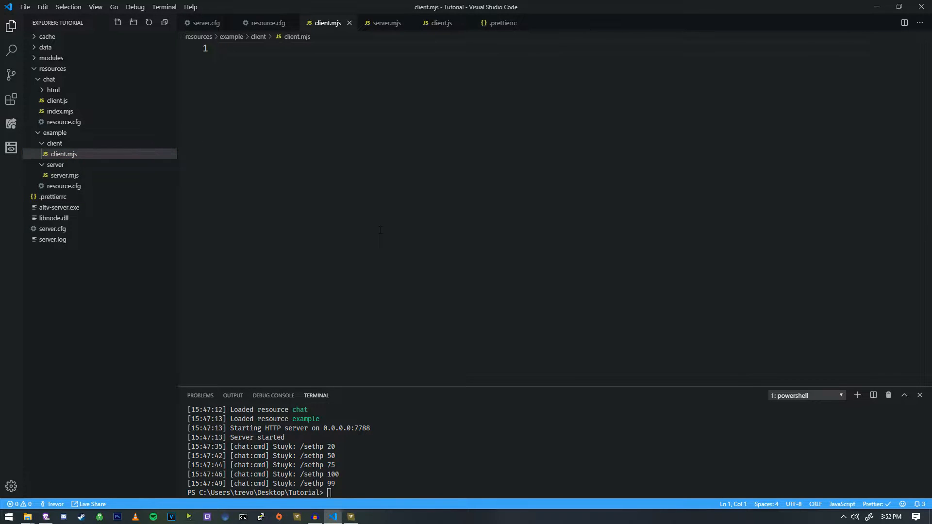
pyautogui.write("import * alt from 'alt")
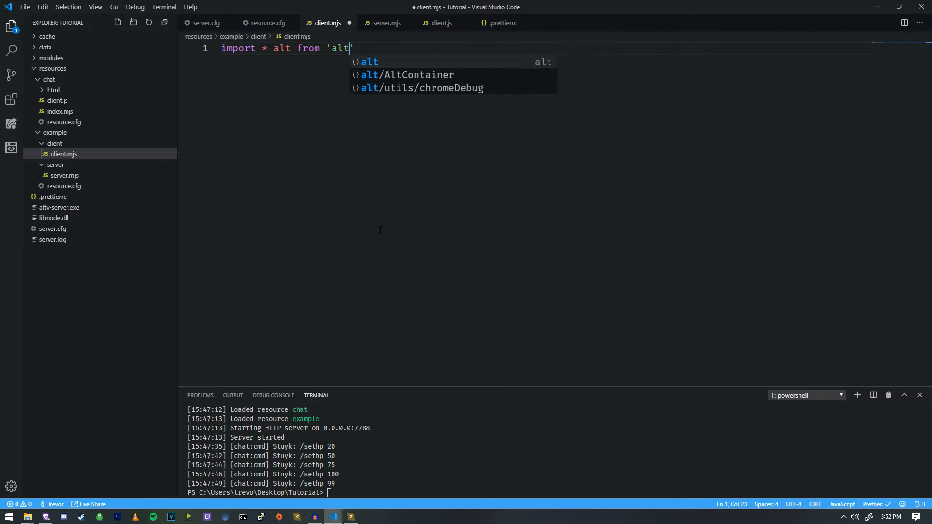
pyautogui.write(';')
pyautogui.press('Enter')
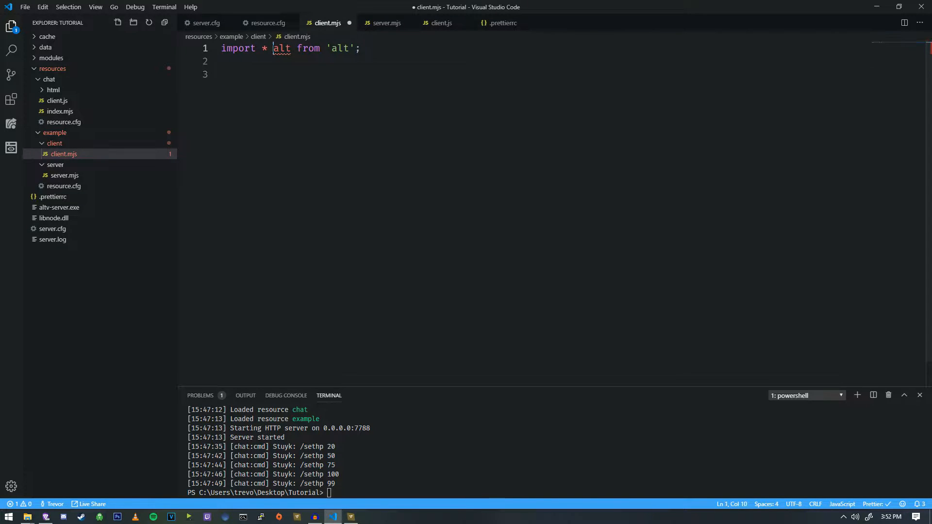
pyautogui.write('as')
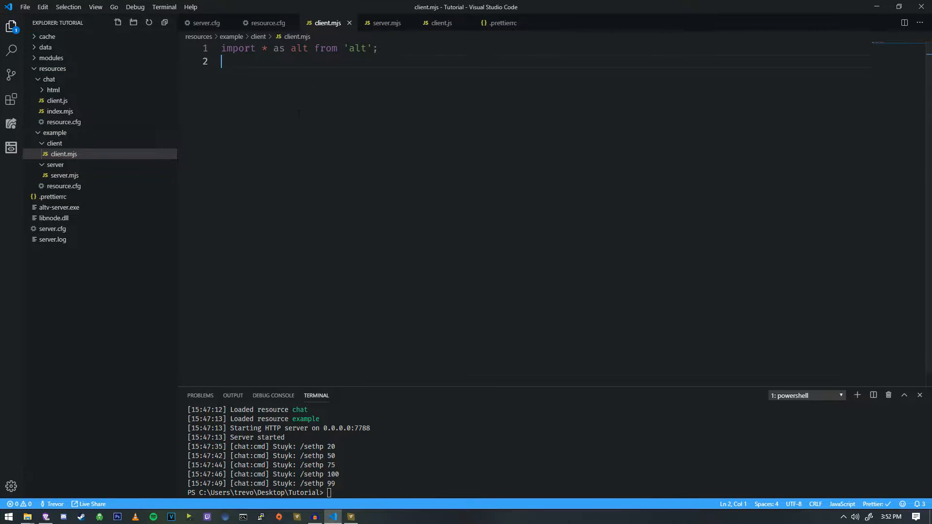
pyautogui.press('enter')
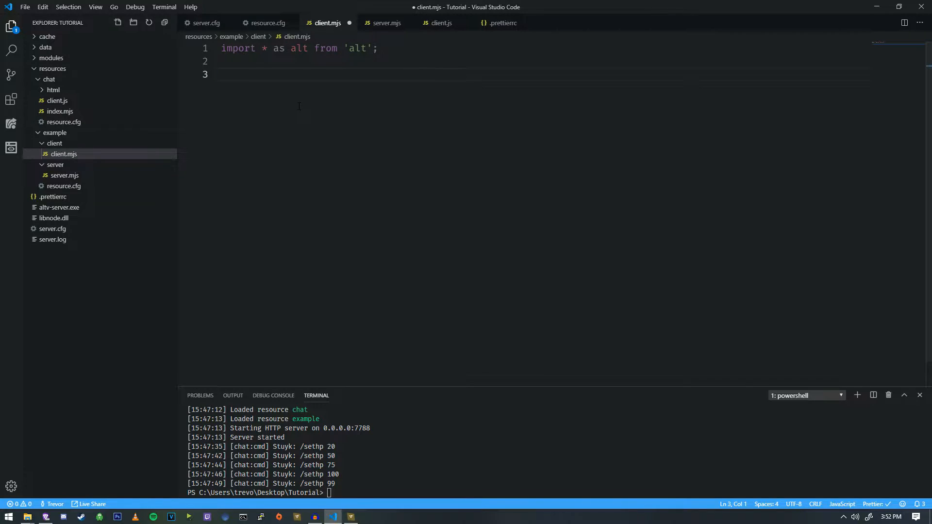
# Add an alt.onServer('hello:World') handler that calls alt.log('World') and save client.mjs
pyautogui.write('alt.onServer(')
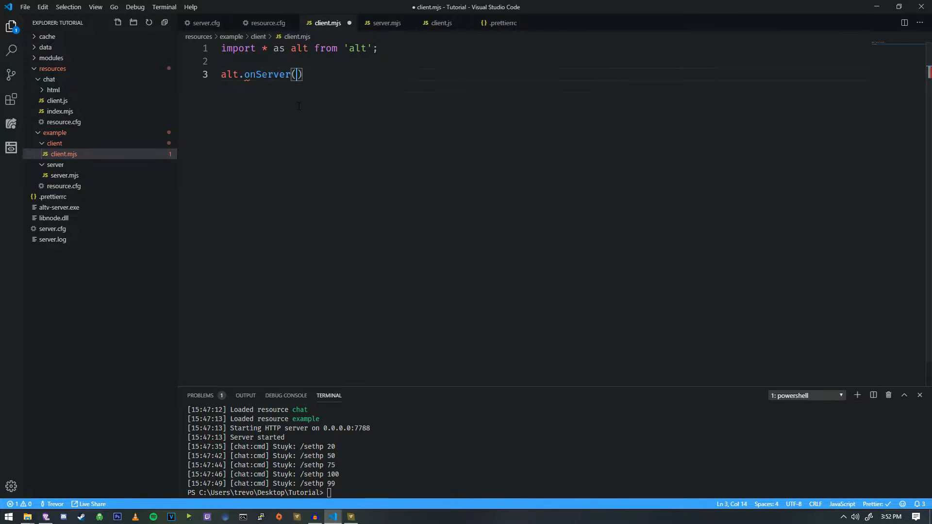
pyautogui.write("''")
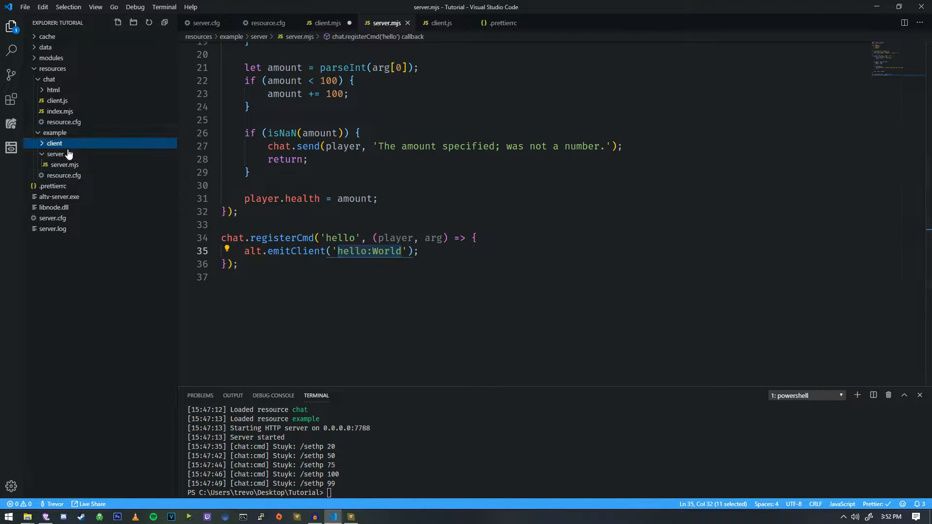
pyautogui.click(64, 155)
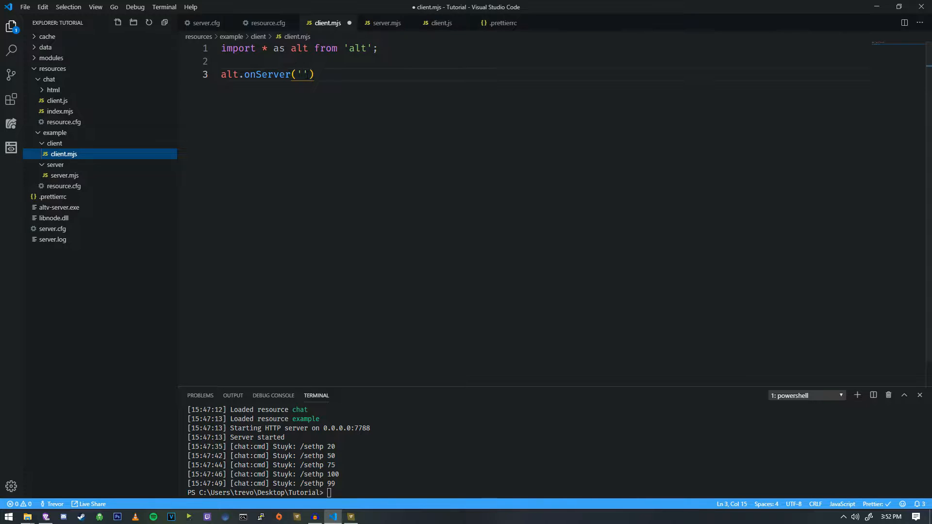
pyautogui.write('hello:World')
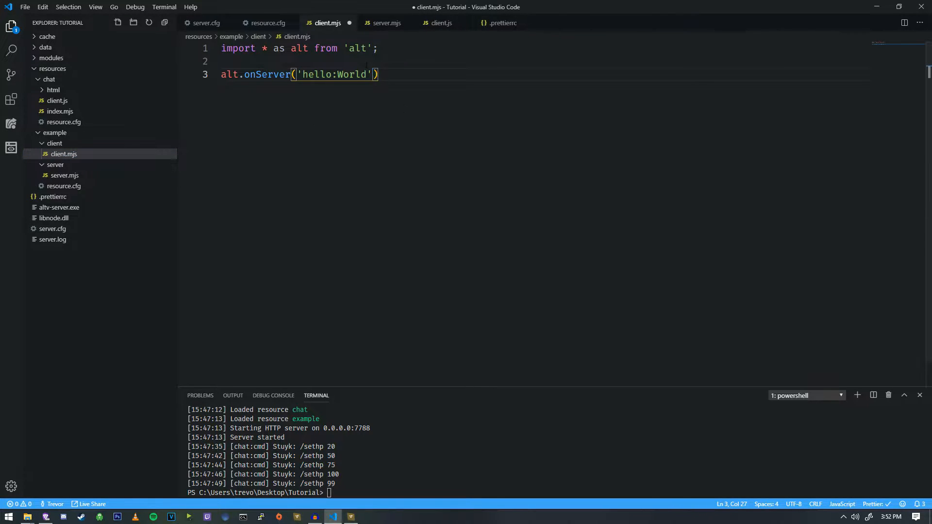
pyautogui.write(', () => {}')
pyautogui.write("alt.log('")
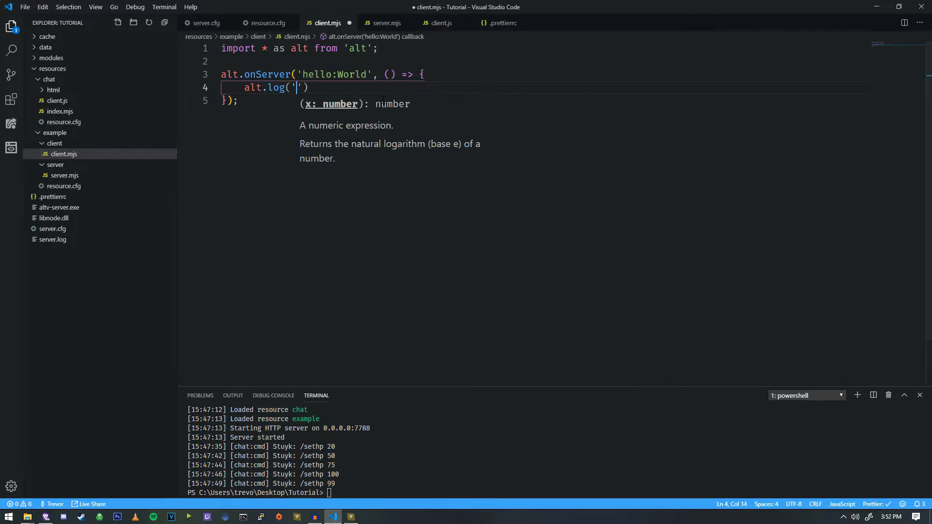
pyautogui.write('World')
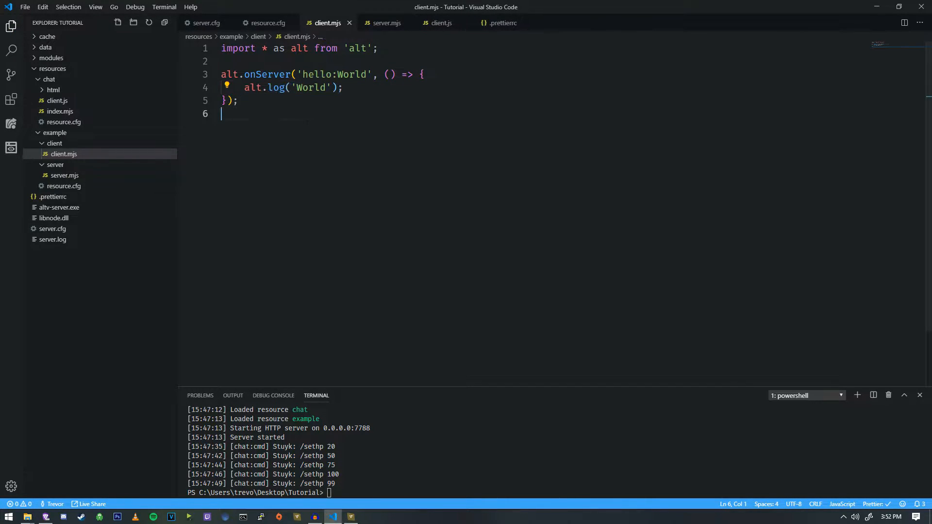
pyautogui.doubleClick(253, 88)
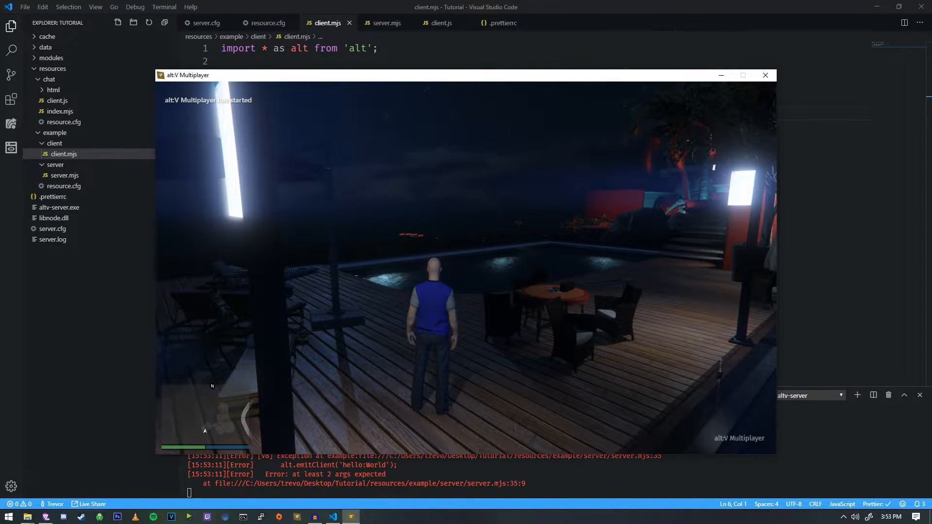
# Run /hello in the game chat, producing the 'at least 2 args expected' emitClient error
pyautogui.click(8, 516)
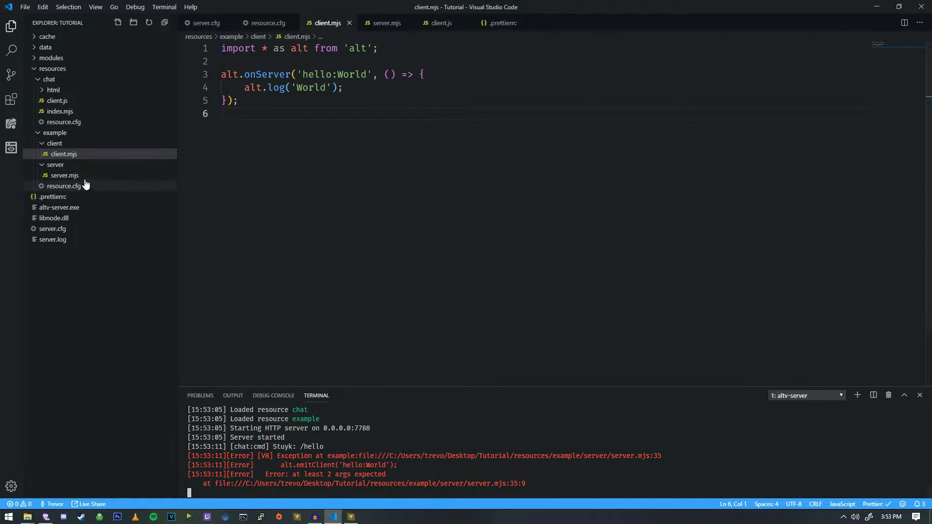
# Pass player as emitClient's first argument in server.mjs, remove the stray line, save and restart altv-server
pyautogui.click(64, 175)
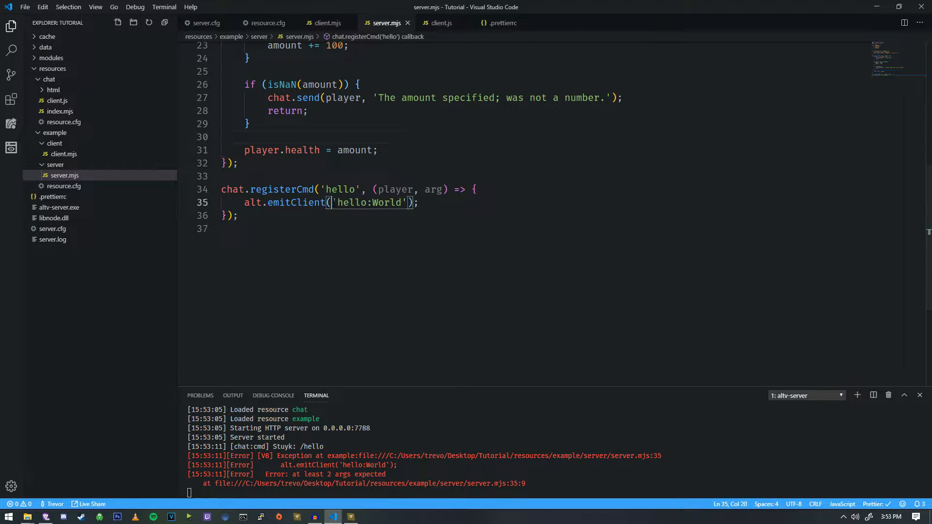
pyautogui.write('player,')
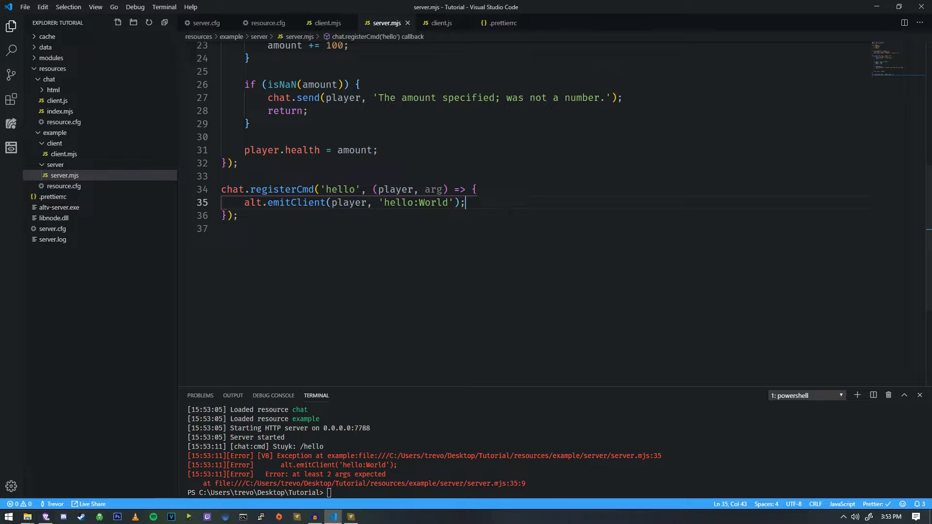
pyautogui.write('alt.')
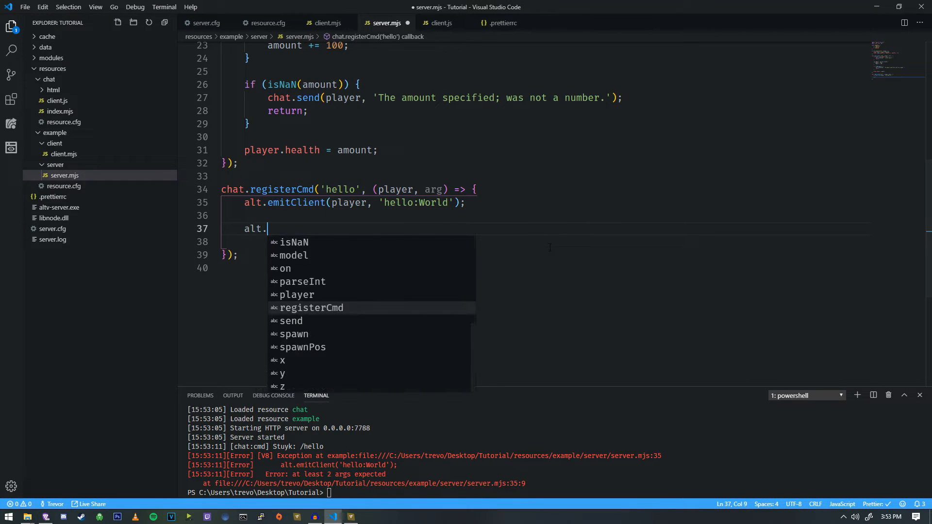
pyautogui.write('emitClient(null,')
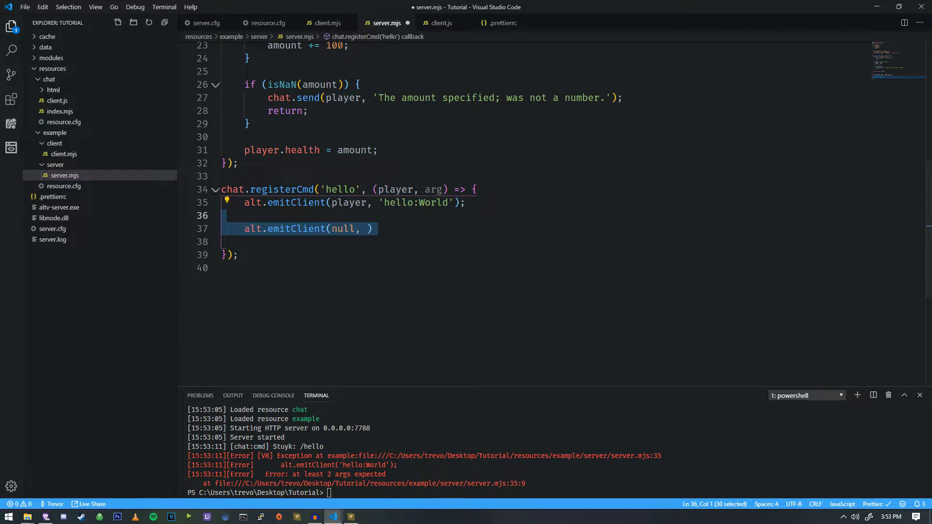
pyautogui.press('Delete')
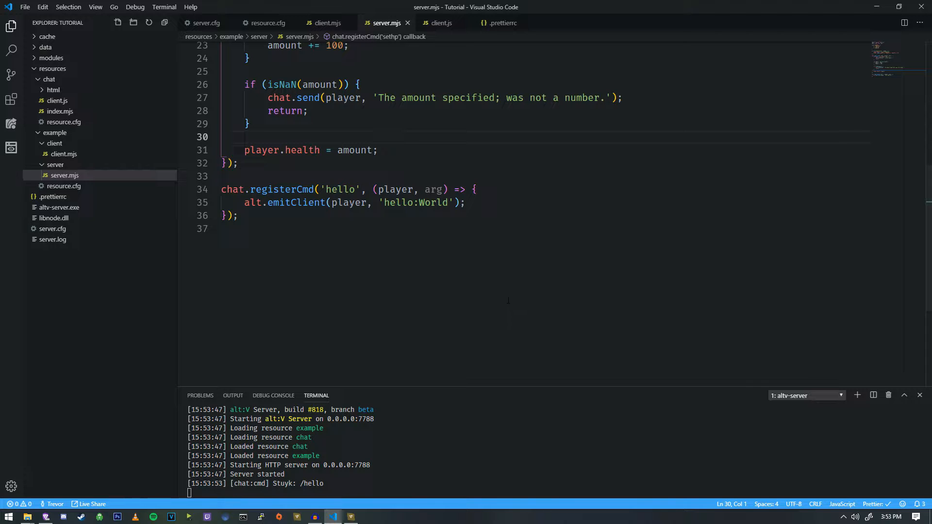
pyautogui.moveTo(64, 154)
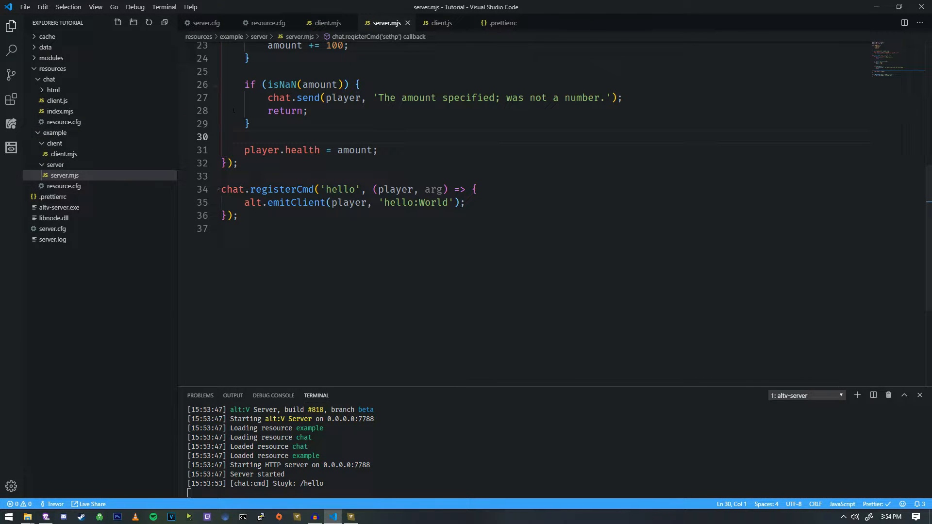
# Rename the hello chat command to veh
pyautogui.doubleClick(434, 189)
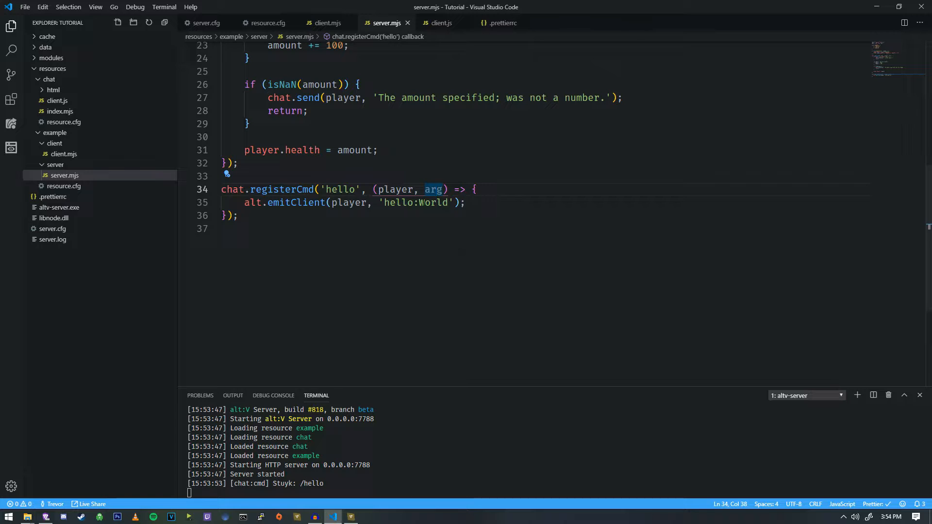
pyautogui.doubleClick(340, 190)
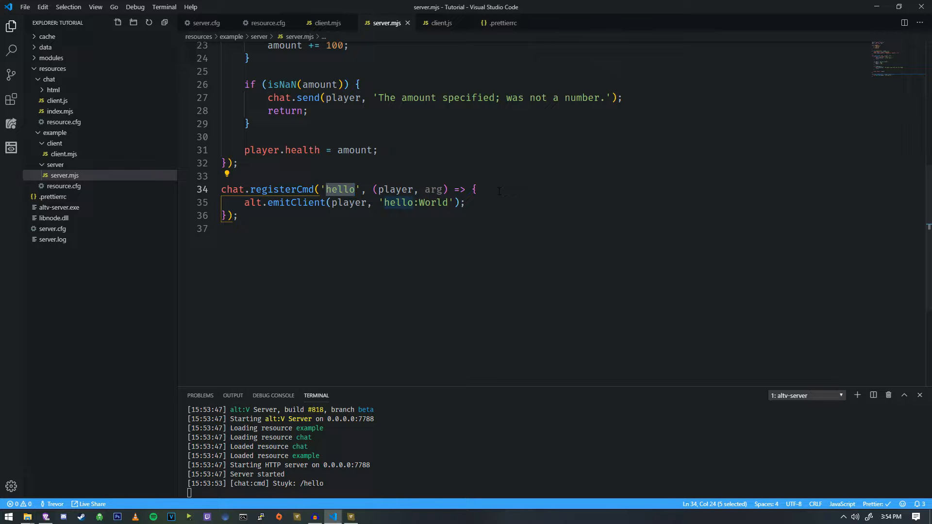
pyautogui.press('Delete')
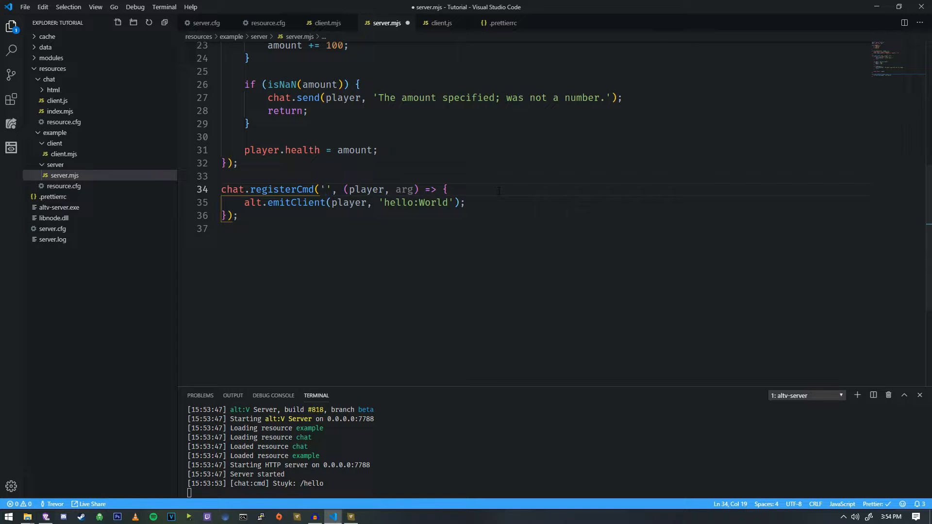
pyautogui.write('veh')
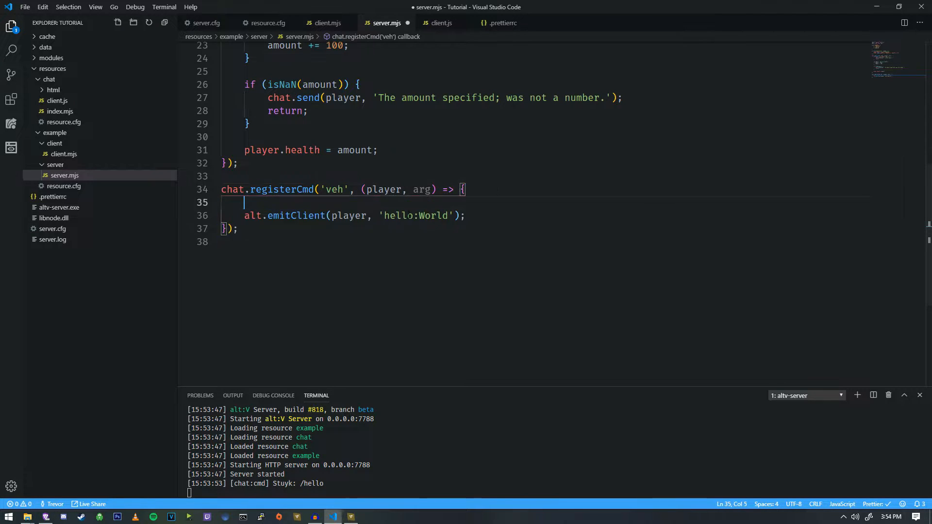
# Add an if (!arg || arg.length <= 0) guard that sends '/veh (model)' and returns
pyautogui.press('Enter')
pyautogui.write('if (!arg || arg.length <= 0) {')
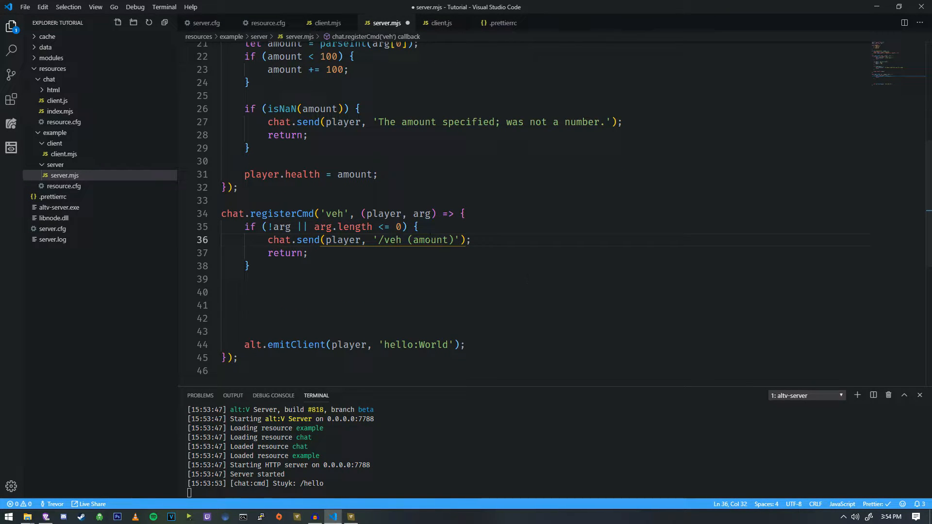
pyautogui.write('model')
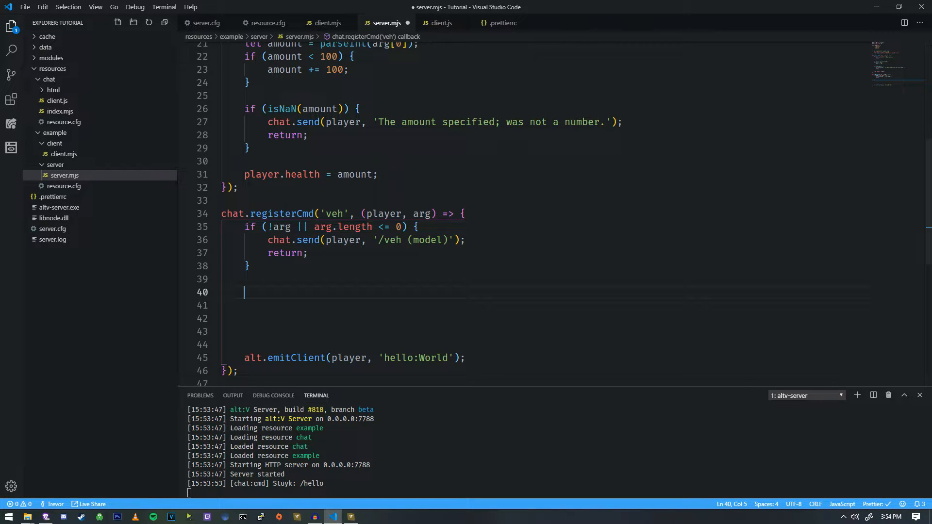
pyautogui.scroll(-3)
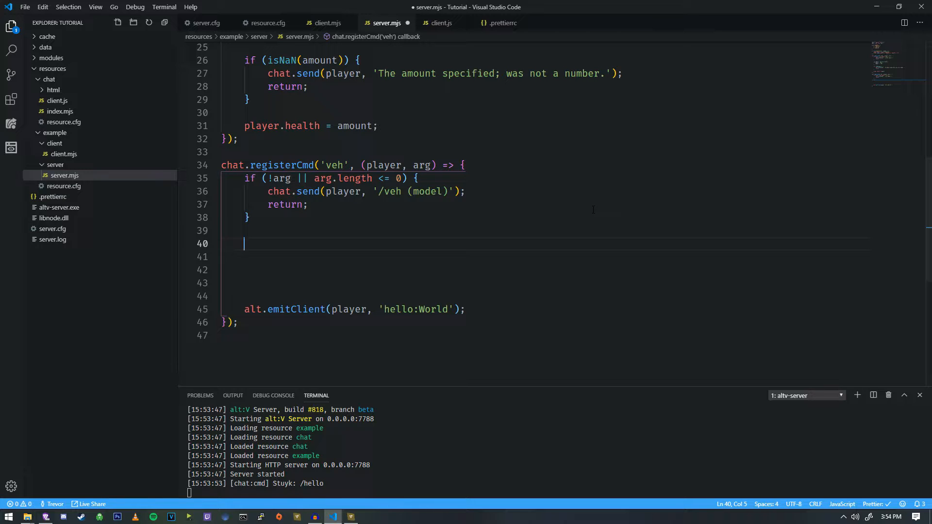
# Add a try { } catch(err) { } block inside the veh command handler
pyautogui.write('try {')
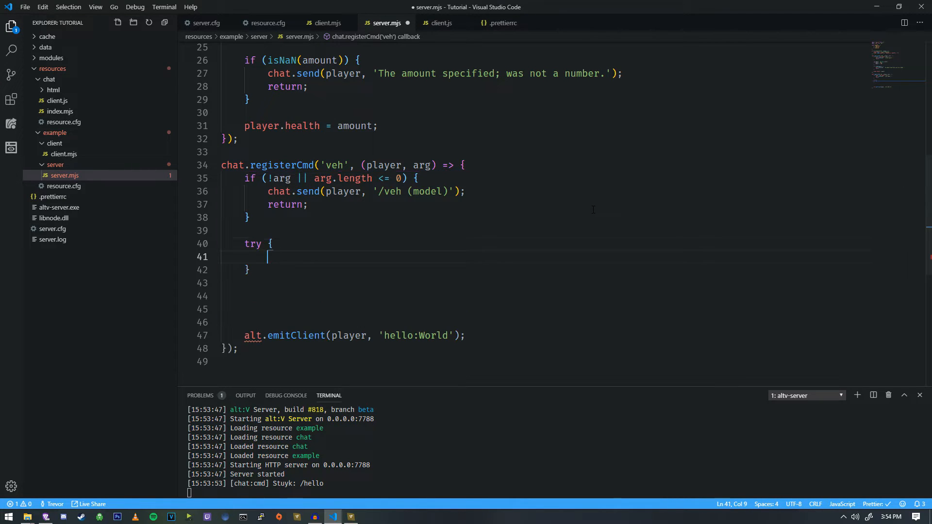
pyautogui.write('} catch(err)')
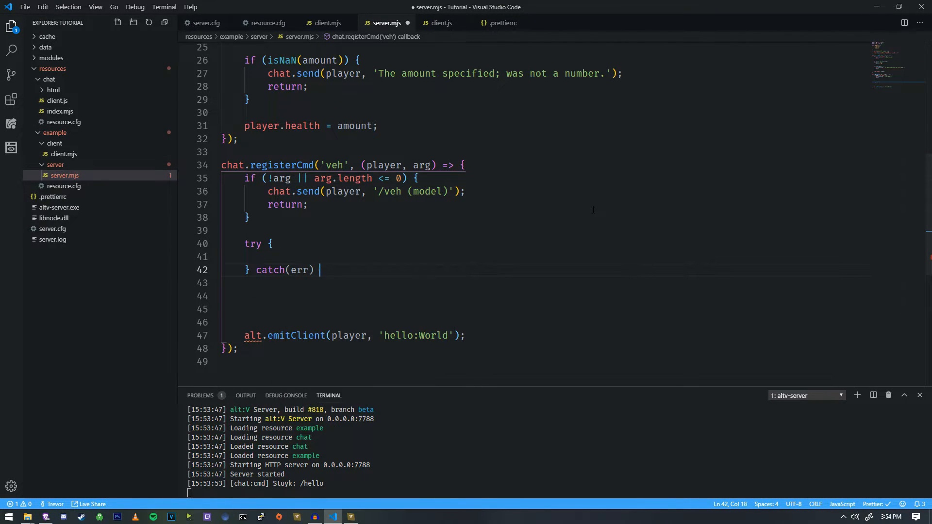
pyautogui.write('{')
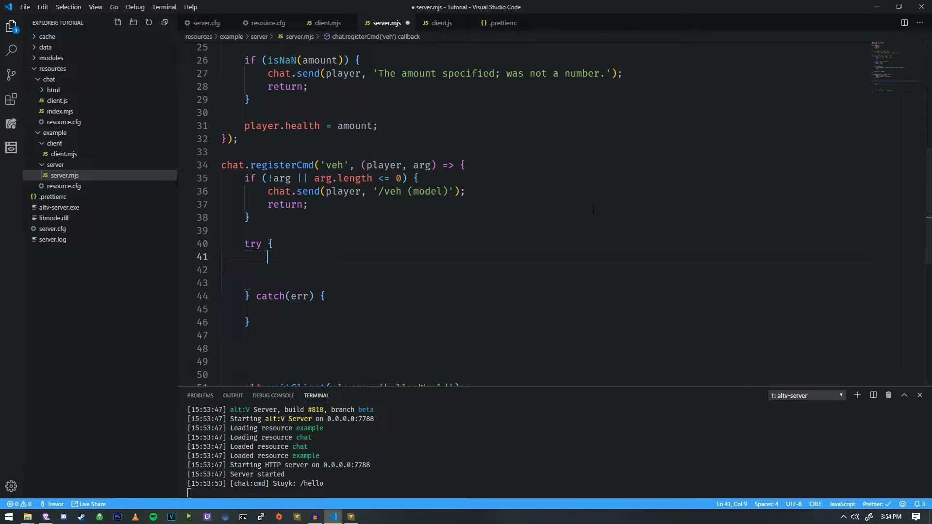
# Start const newVehicle = alt.Vehicle() inside the try block
pyautogui.write('const')
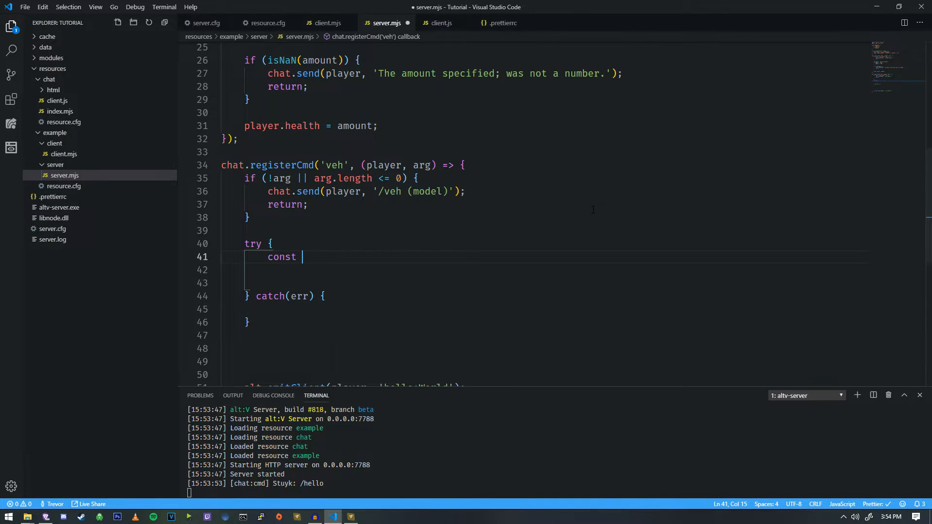
pyautogui.write('vnew')
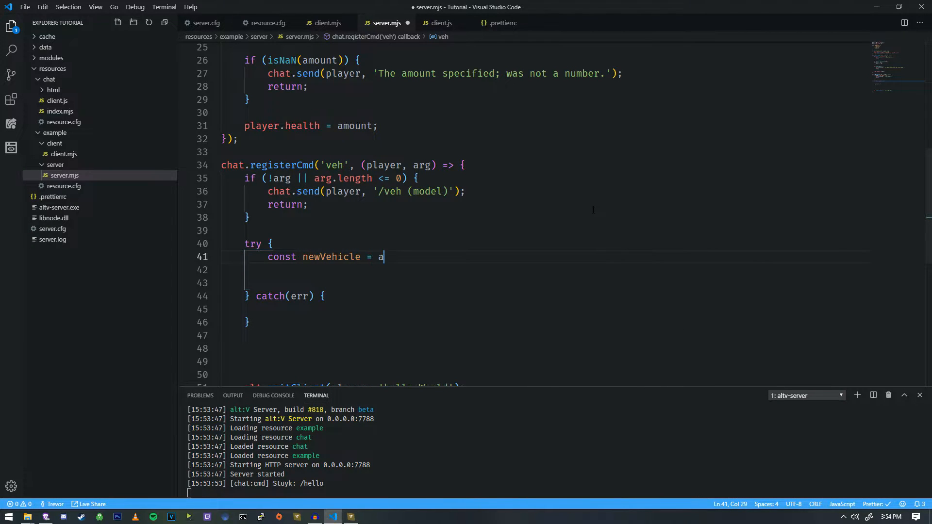
pyautogui.write('lt.Vehicle()')
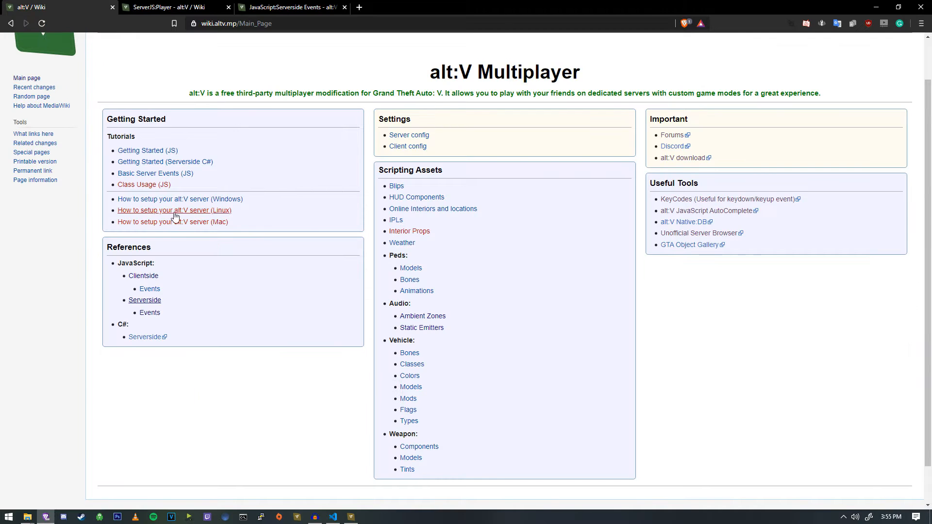
# Close the other wiki tabs and navigate from the ServerJS:alt page to the Vehicle class
pyautogui.rightClick(60, 7)
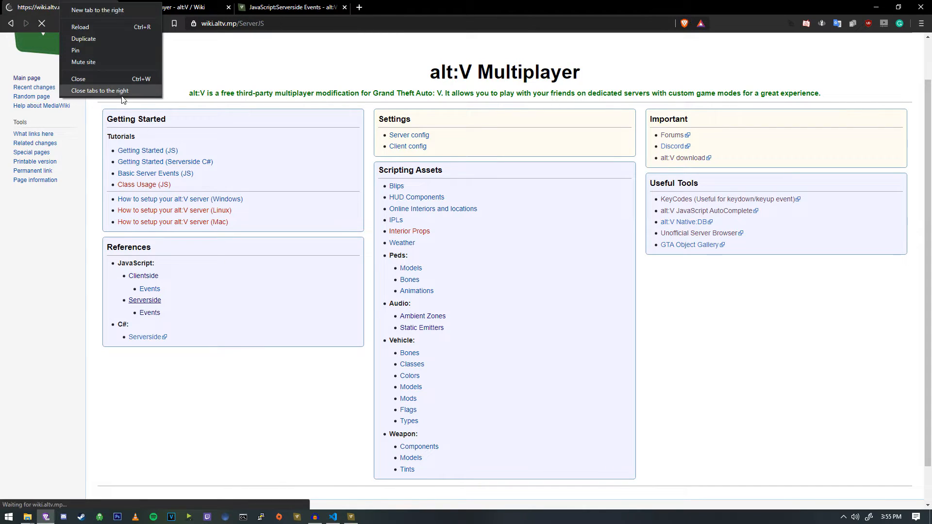
pyautogui.click(99, 91)
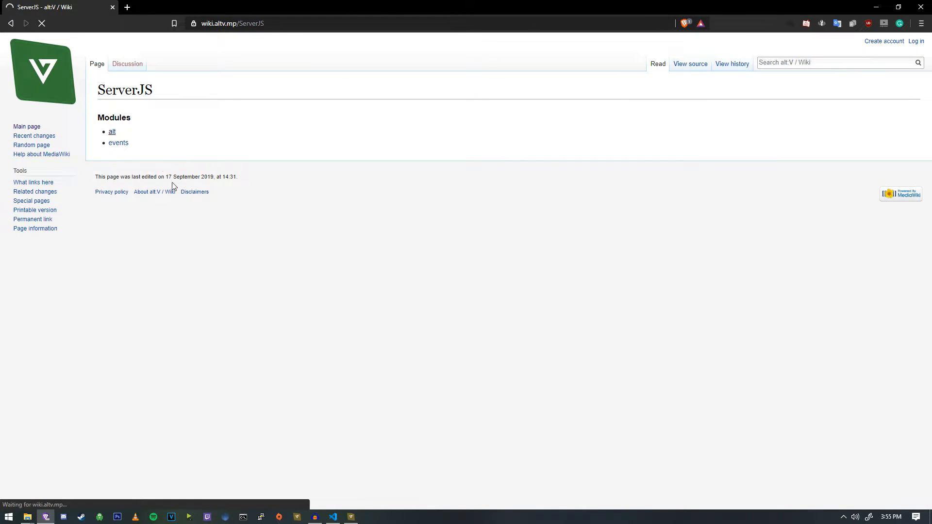
pyautogui.click(112, 131)
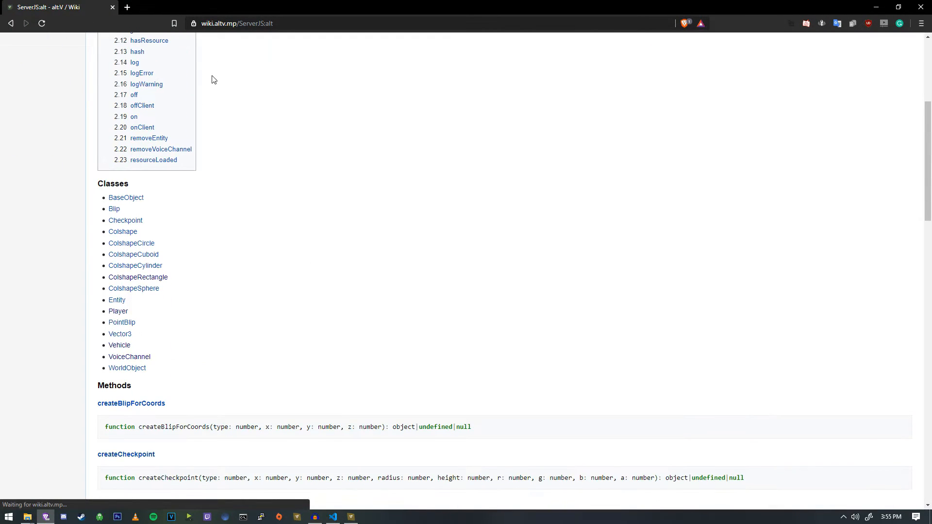
pyautogui.click(119, 346)
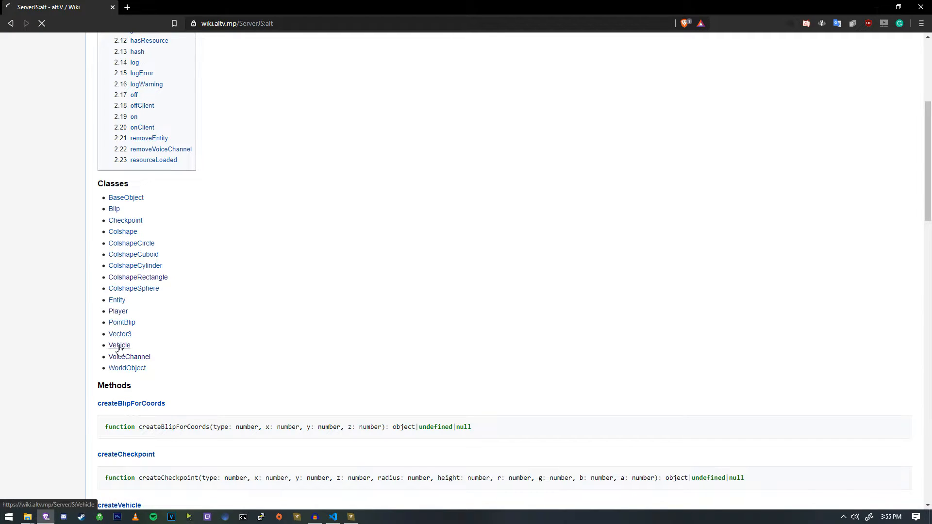
pyautogui.click(118, 345)
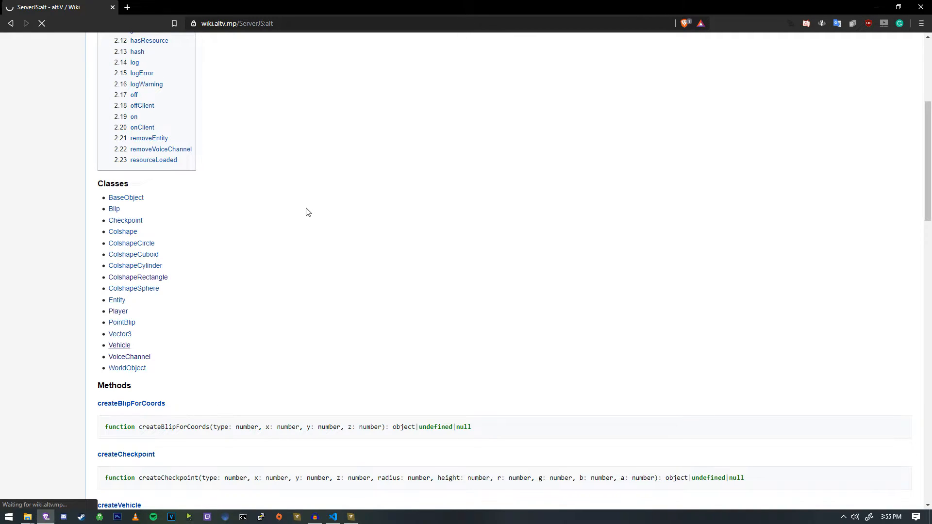
pyautogui.moveTo(314, 205)
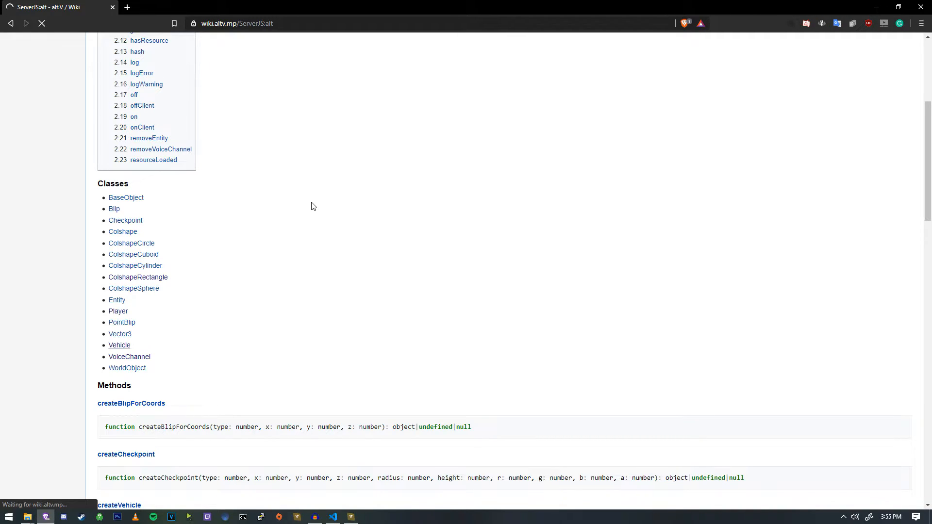
pyautogui.moveTo(321, 258)
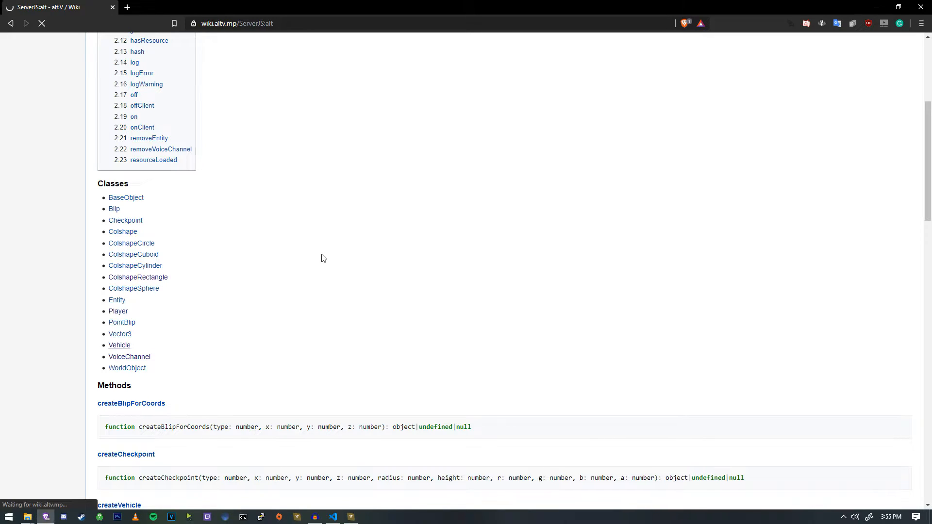
pyautogui.moveTo(327, 255)
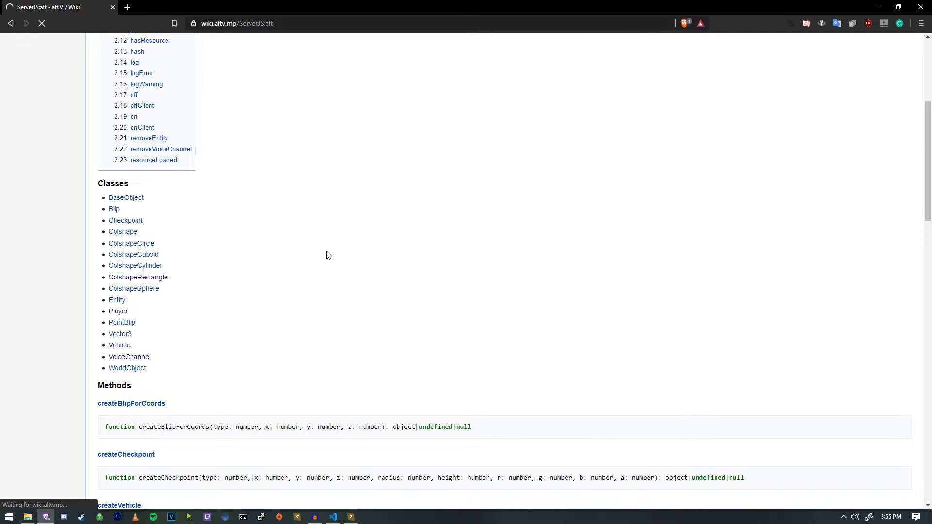
# Scroll the ServerJS:Vehicle page to Constructors and highlight the model, x, y, z parameters
pyautogui.scroll(-3)
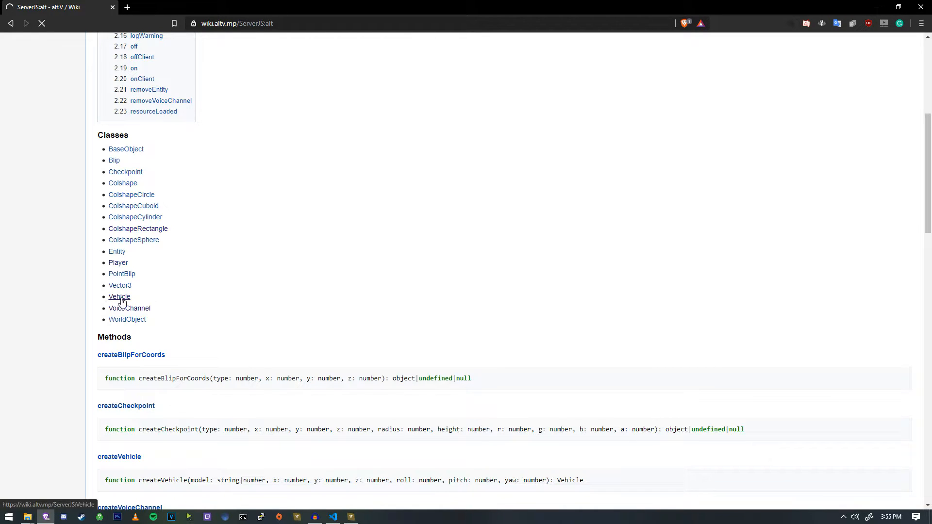
pyautogui.click(118, 297)
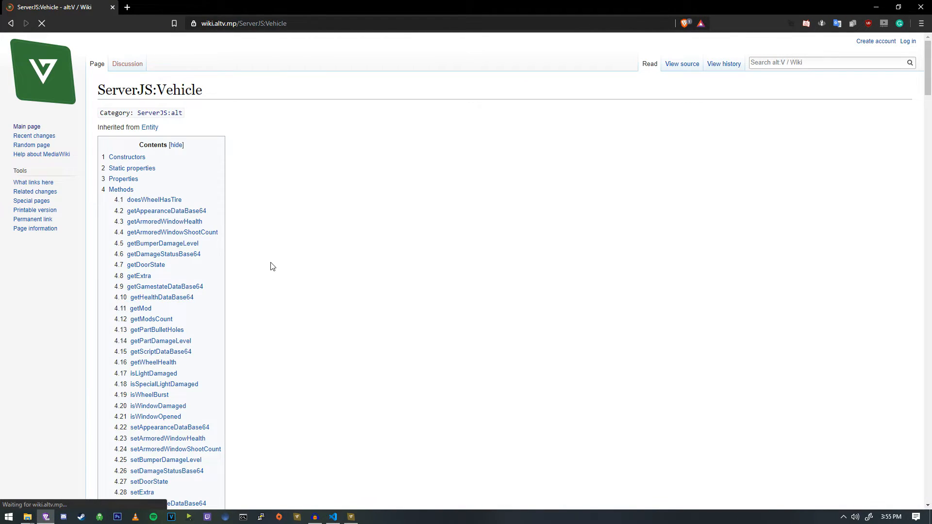
pyautogui.scroll(-3)
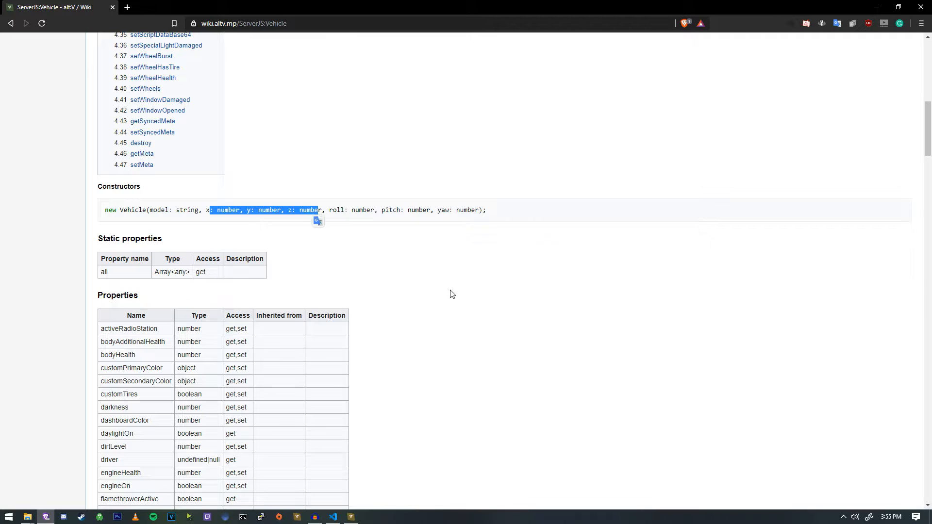
pyautogui.click(486, 303)
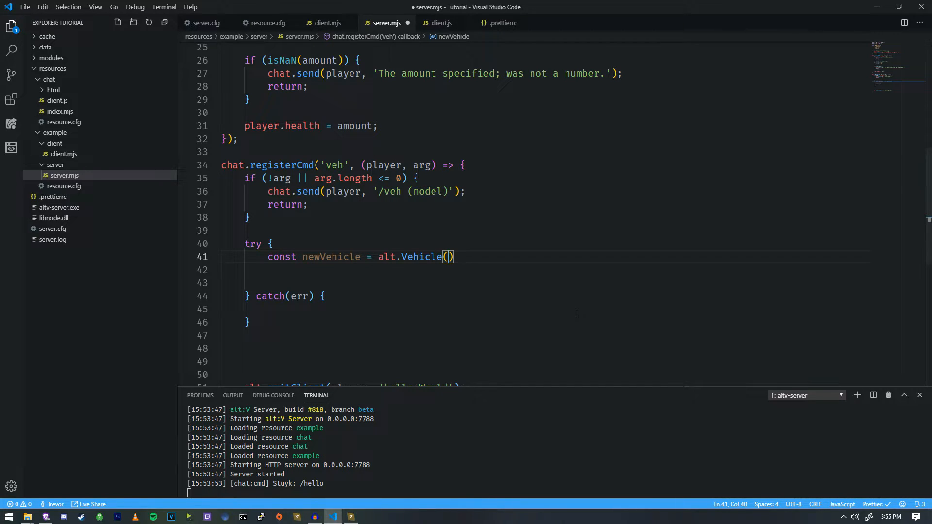
# Make arg[0] the model argument of alt.Vehicle on line 41 inside the try block
pyautogui.write('player')
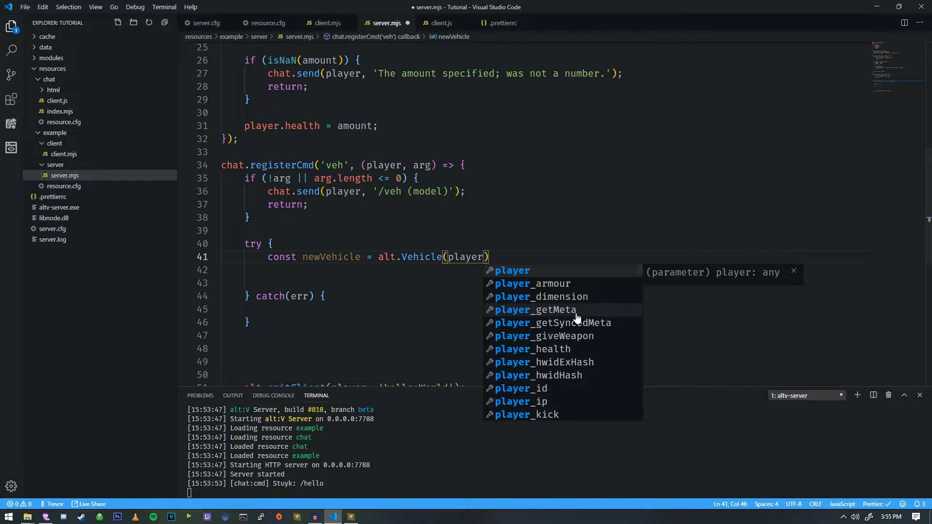
pyautogui.write('.pos')
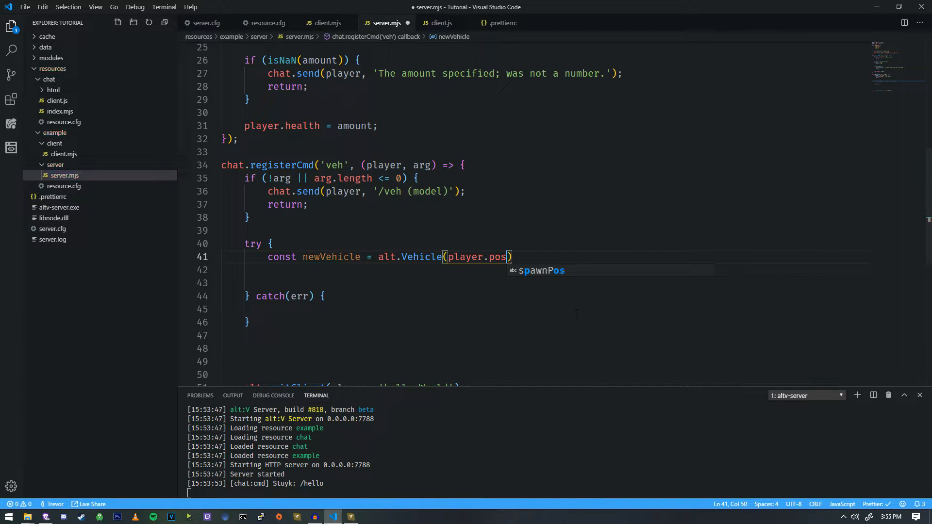
pyautogui.write('.x')
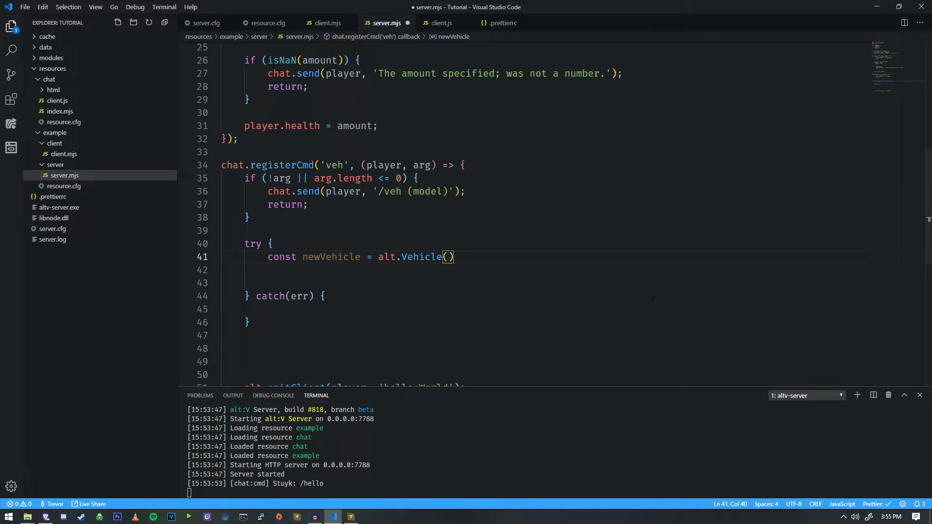
pyautogui.write('arg[0]')
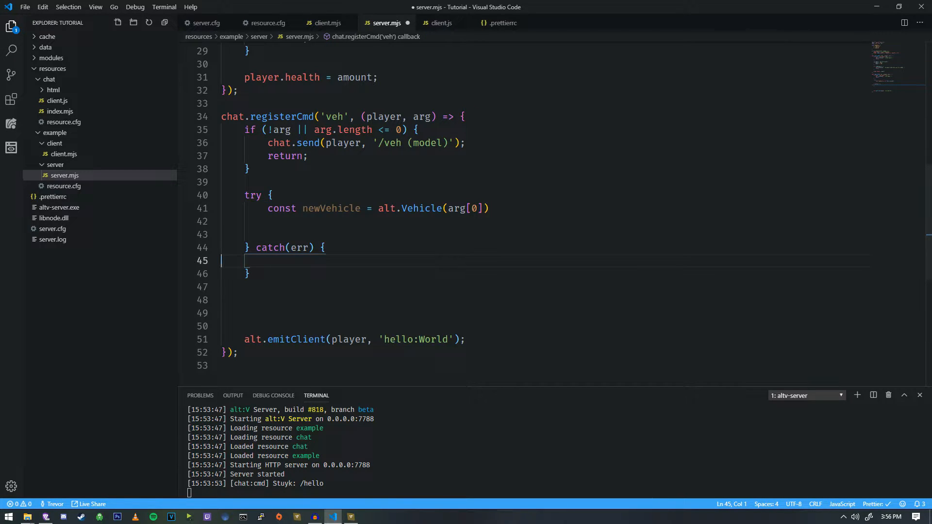
pyautogui.moveTo(243, 195); pyautogui.dragTo(250, 274)
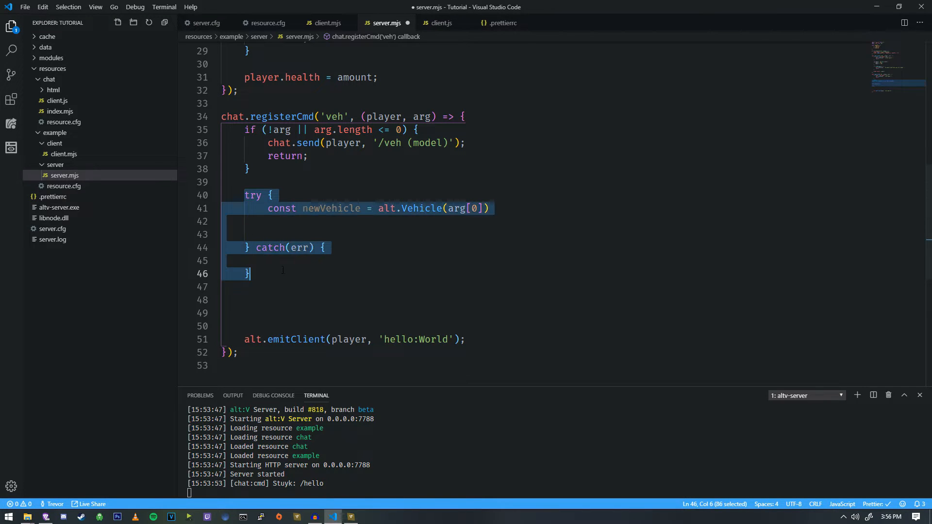
pyautogui.click(224, 222)
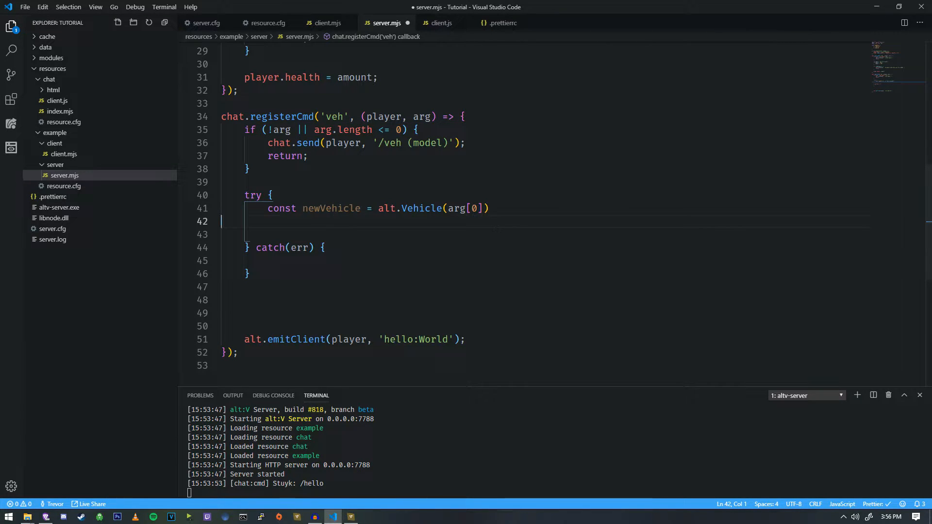
# Add player.pos.x, player.pos.y, player.pos.z and 0, 0, 0 rotation to alt.Vehicle, then save
pyautogui.write(',')
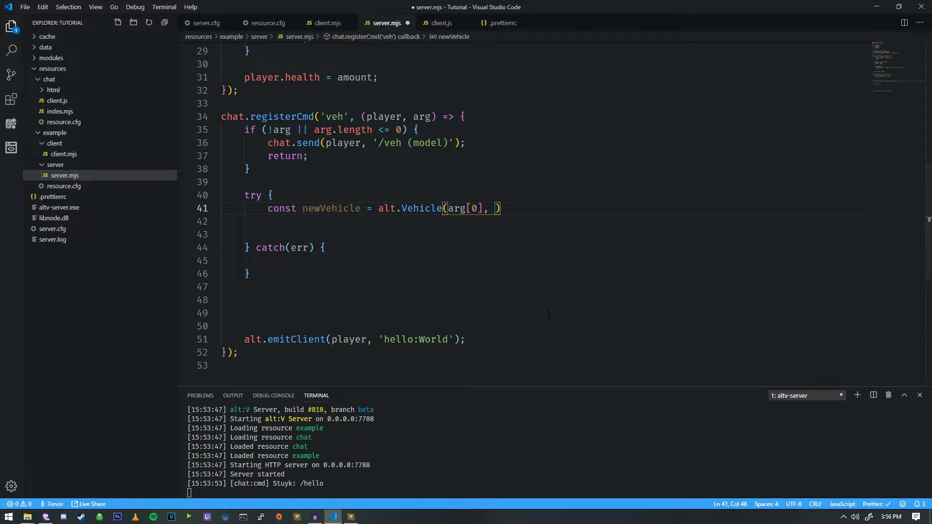
pyautogui.write('player.pos.x')
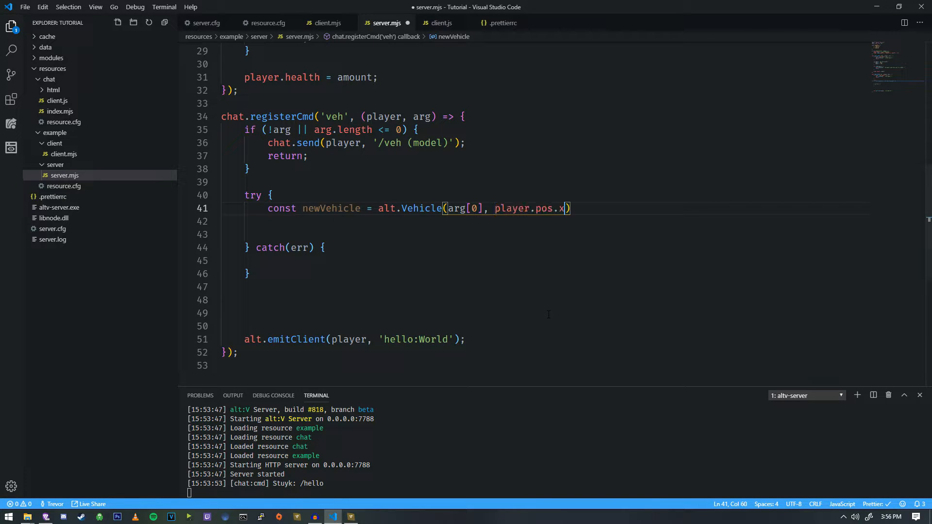
pyautogui.write('", "')
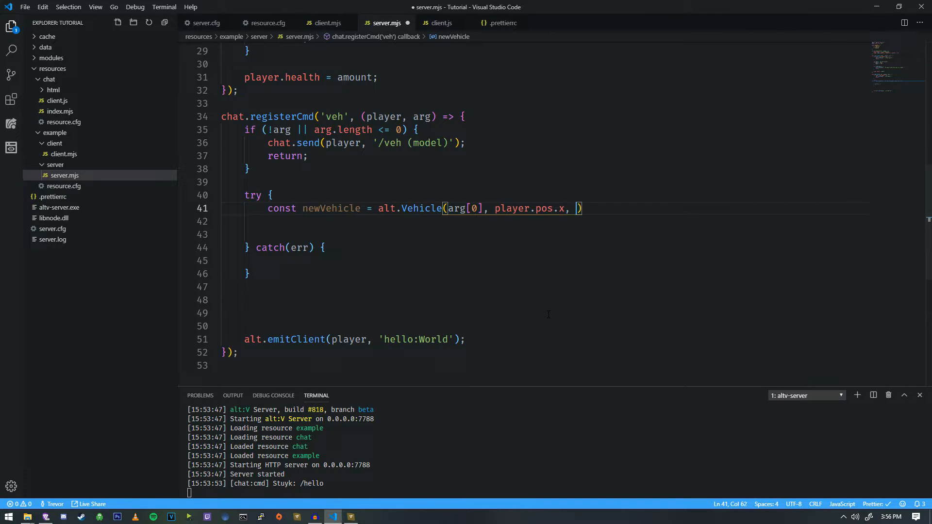
pyautogui.write('player.pos.y, p')
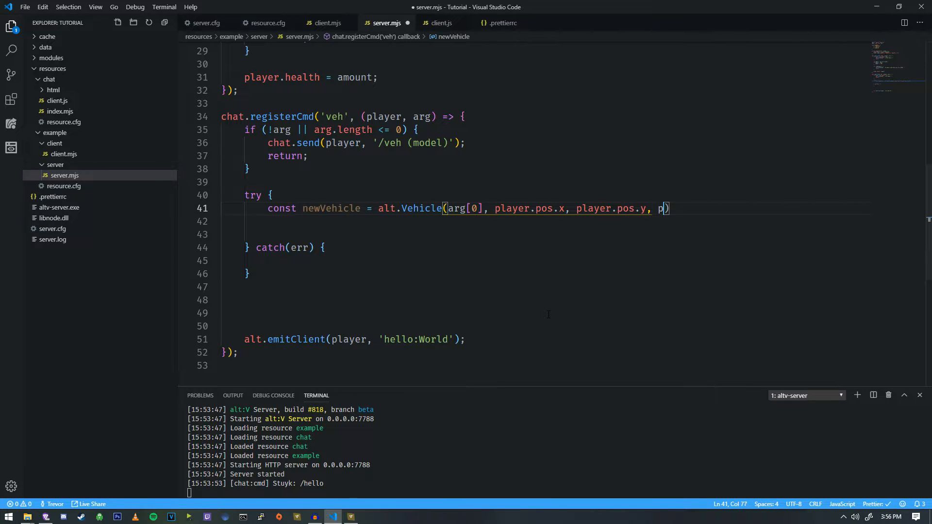
pyautogui.write('layer.pos.z, 0,')
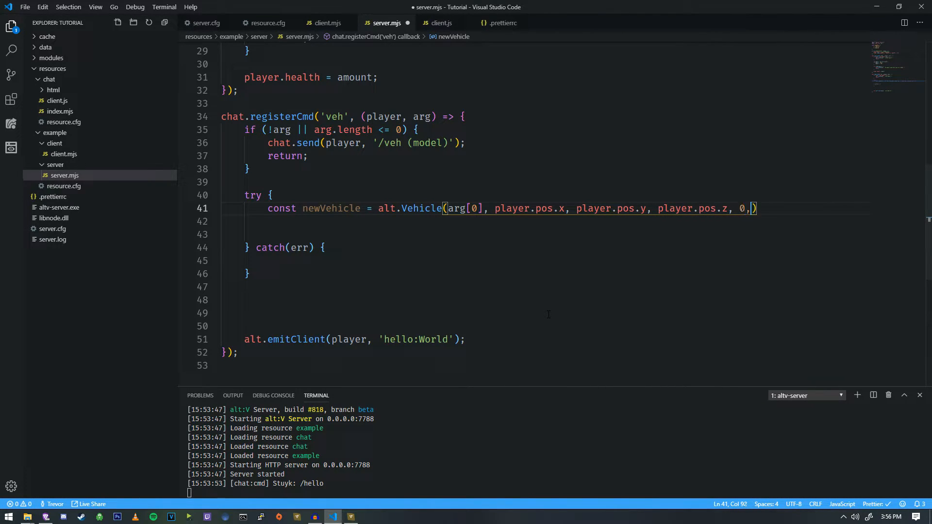
pyautogui.write('0, 0);')
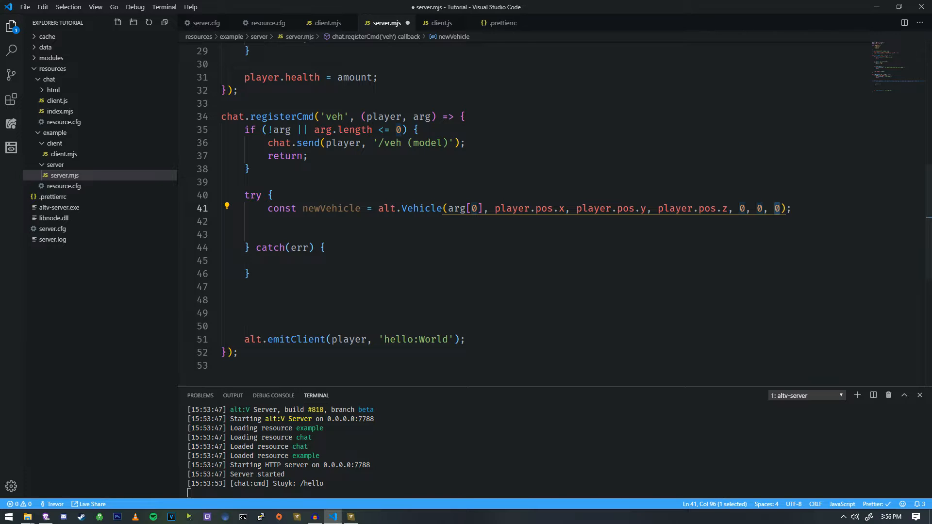
pyautogui.click(224, 222)
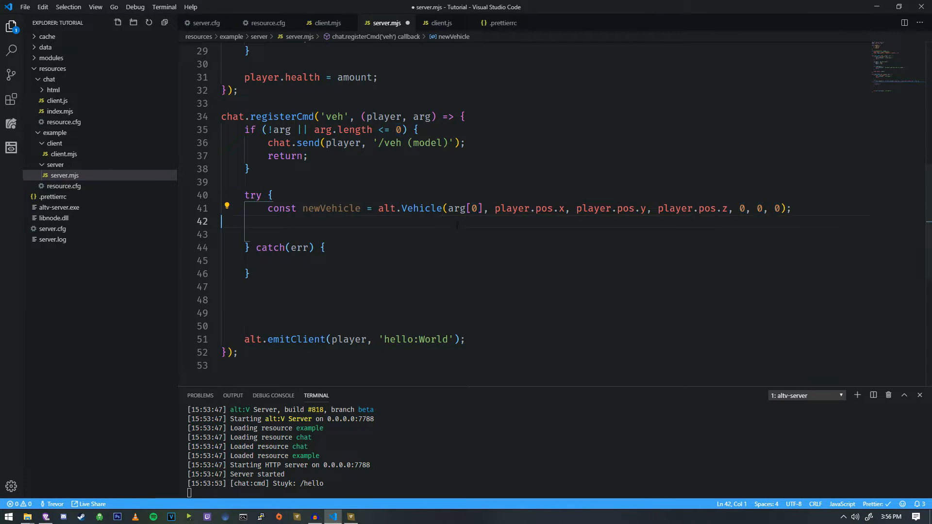
pyautogui.press('Down')
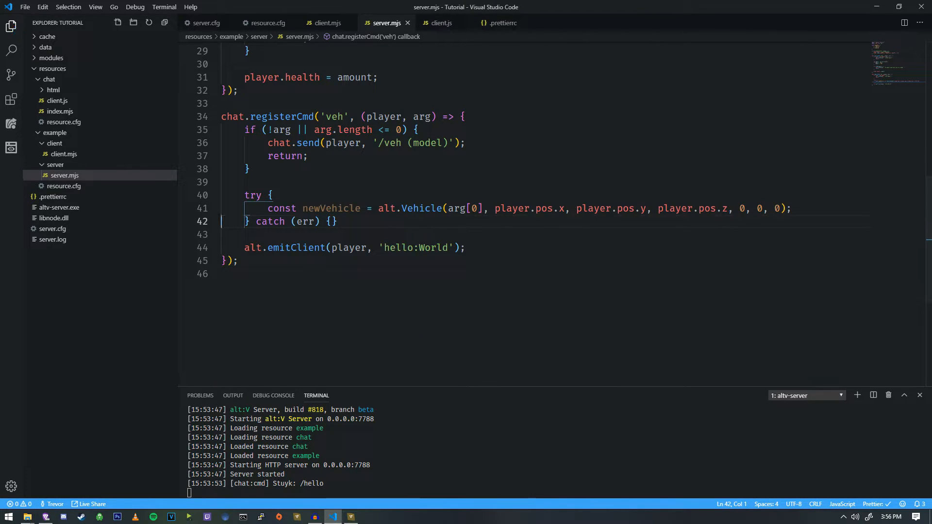
# Emit 'vehicle:SetInto' with newVehicle inside try and chat.send 'model was incorrect.' in catch
pyautogui.press('Enter')
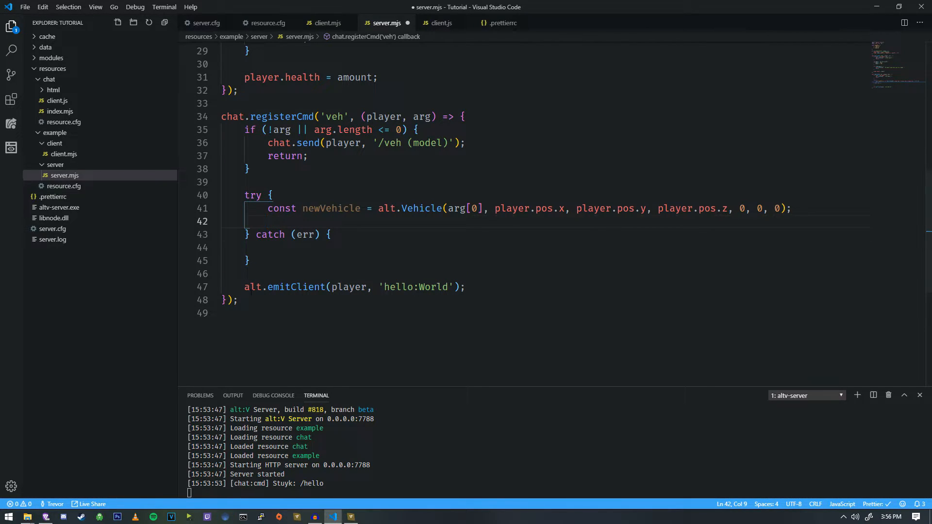
pyautogui.moveTo(253, 288)
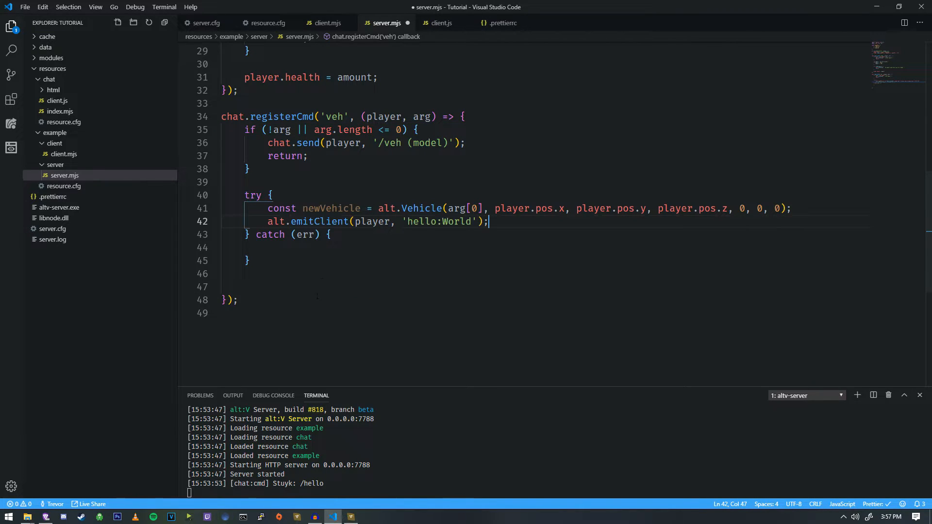
pyautogui.doubleClick(422, 222)
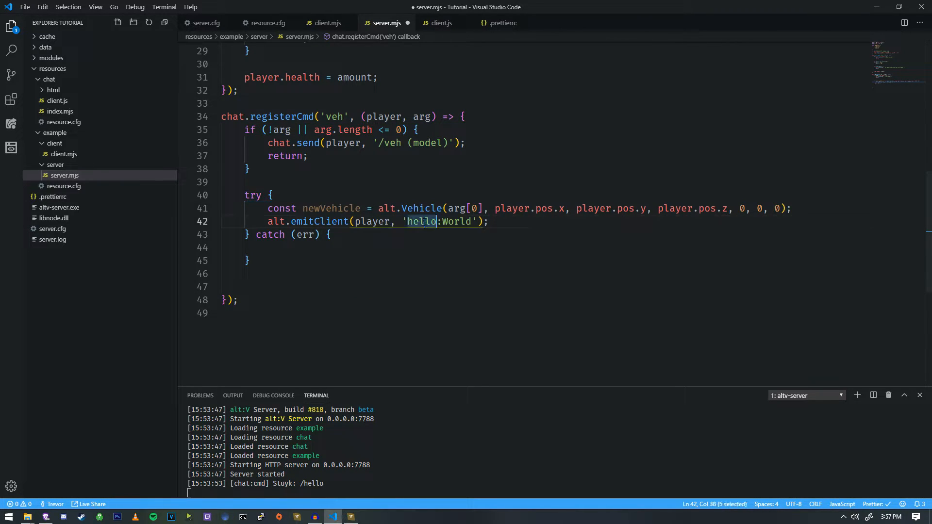
pyautogui.press('Delete')
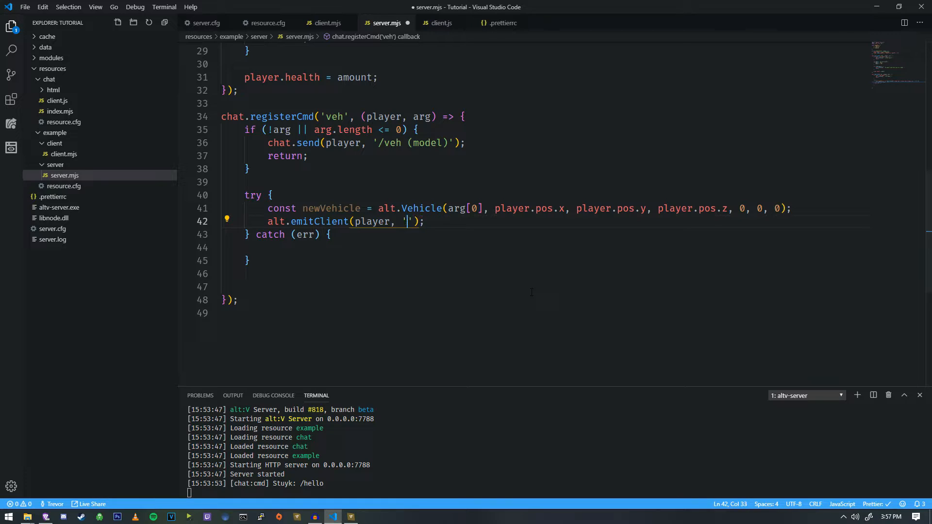
pyautogui.write('vehicle:SetIntoI')
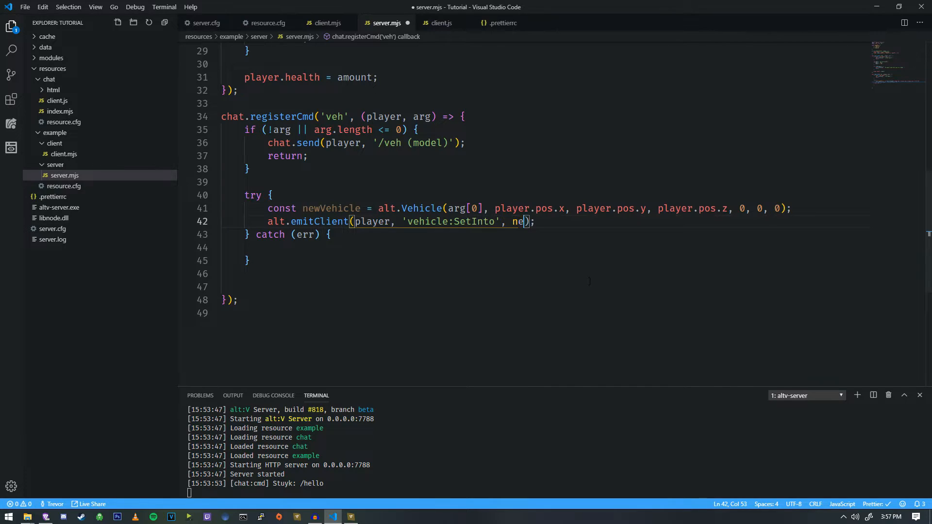
pyautogui.write('wVehicle')
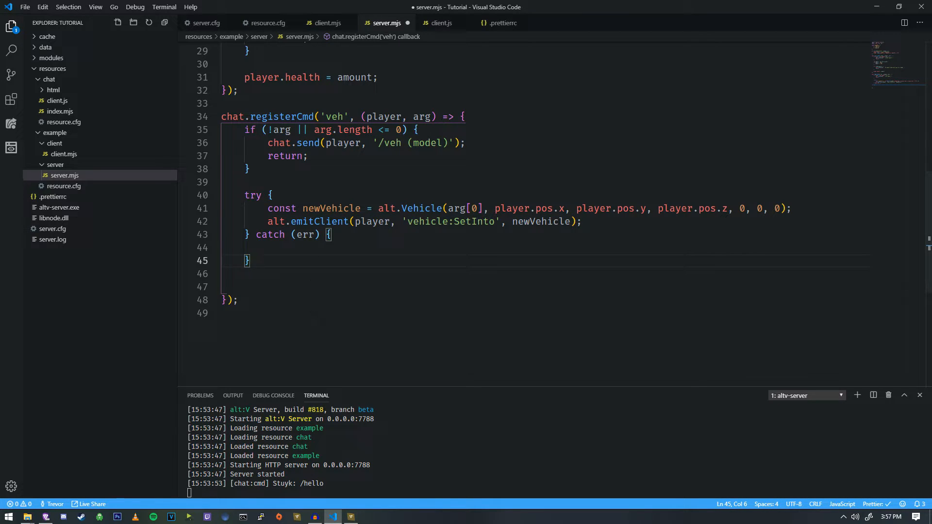
pyautogui.write("chat.send(player, 'That")
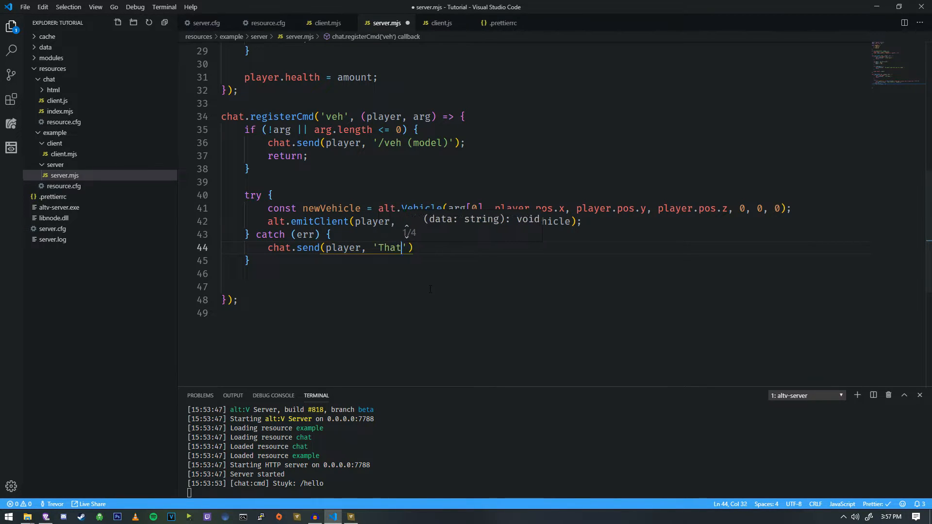
pyautogui.write("model was incorrect.'")
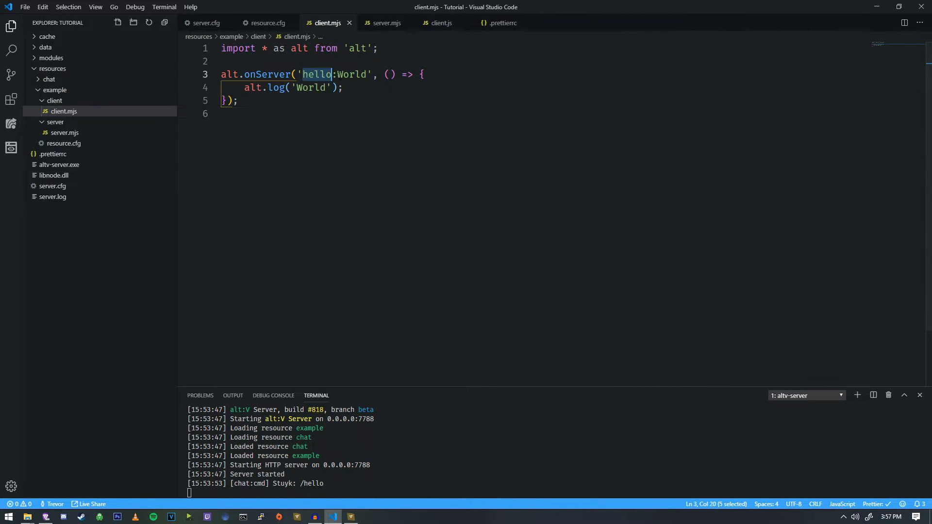
# Change the client's alt.onServer event name from 'hello:World' to 'vehicle:SetInto' and save server.mjs
pyautogui.write("vehicle:SetInto', newVehicle);")
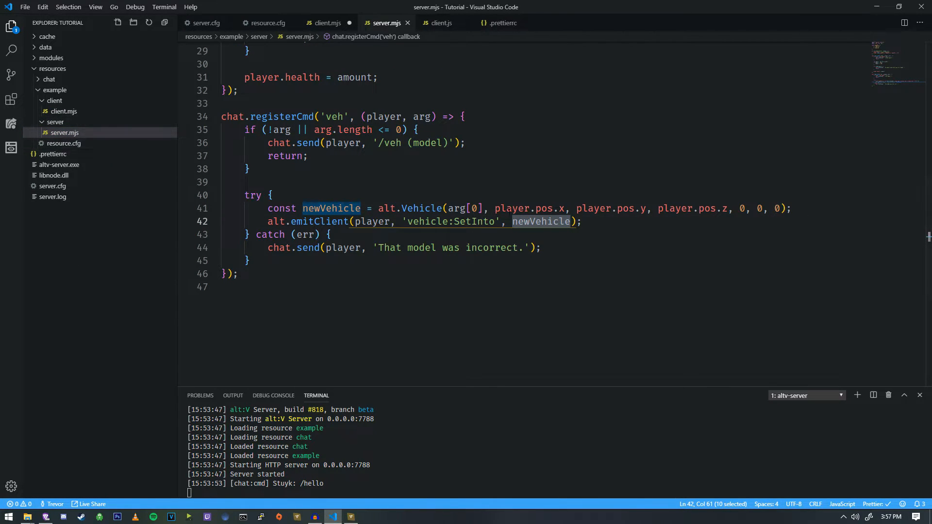
pyautogui.click(64, 111)
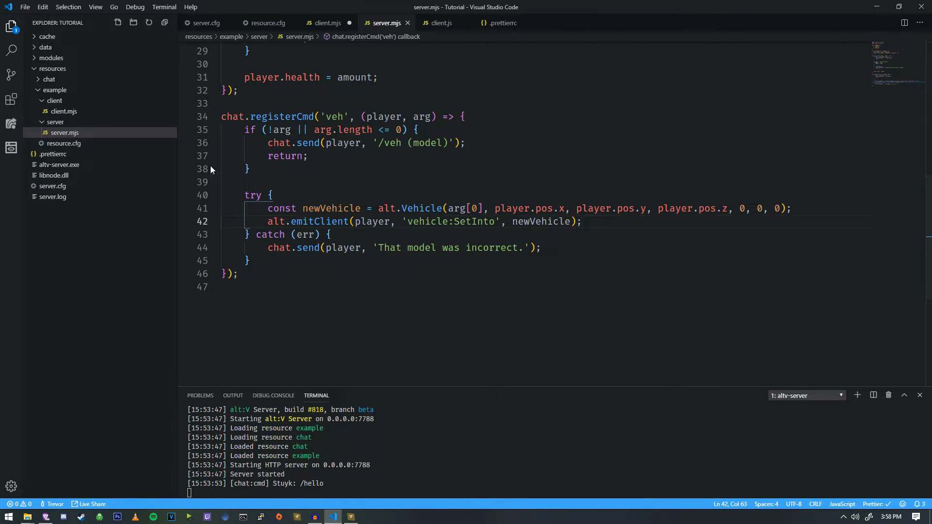
pyautogui.click(327, 22)
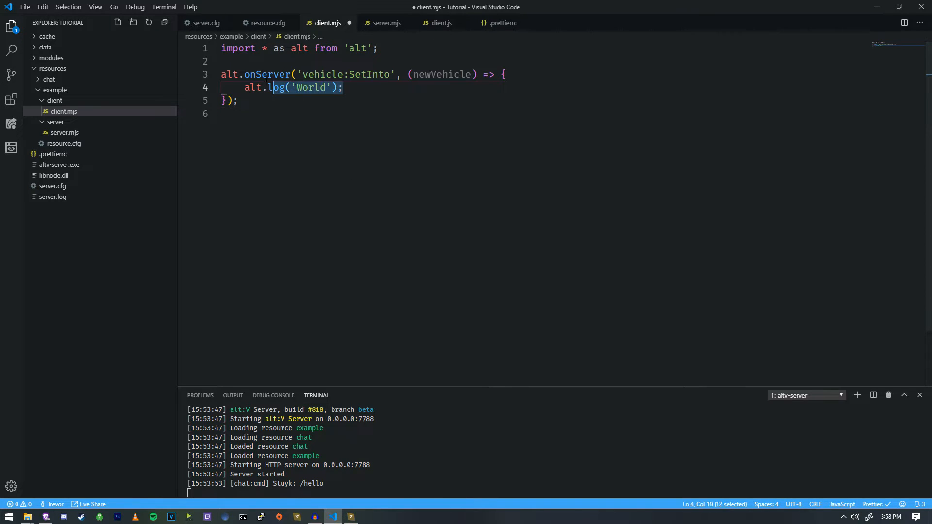
# Remove the World log line and add import * as native from 'natives' to client.mjs
pyautogui.press('Delete')
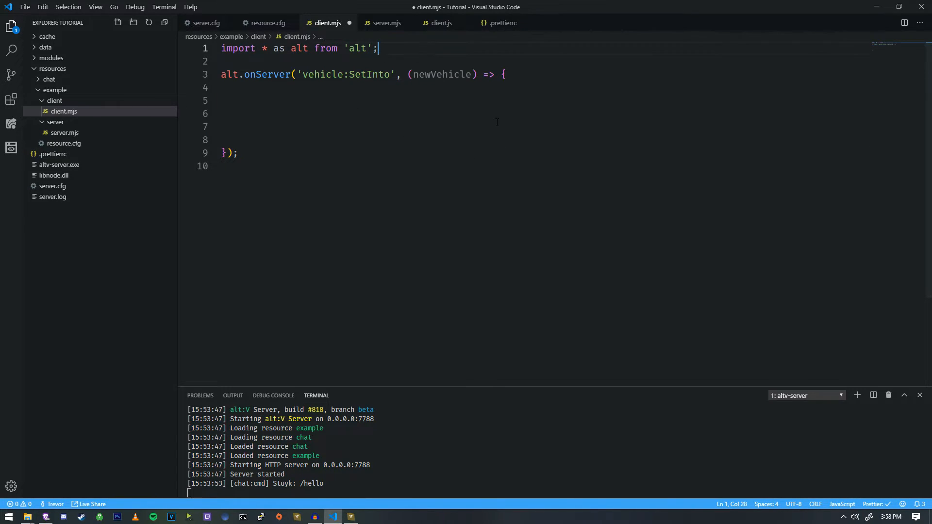
pyautogui.write('import')
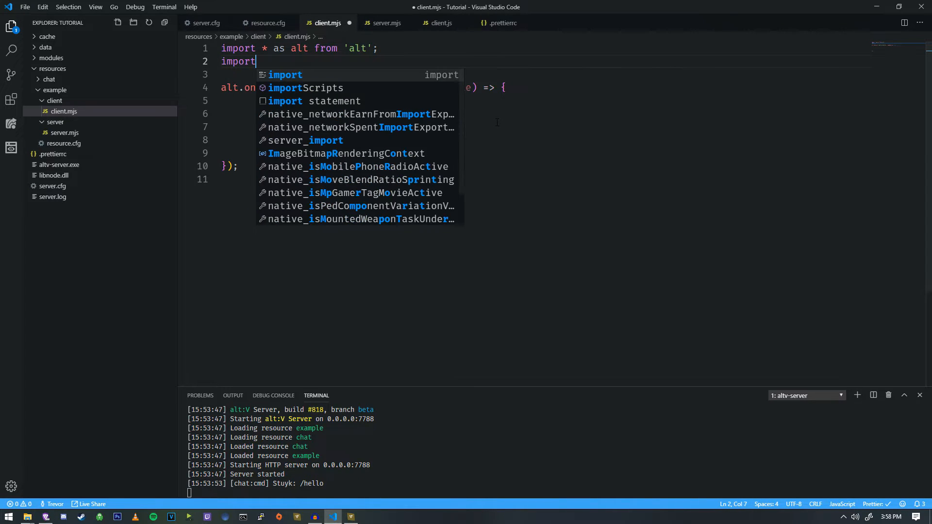
pyautogui.write("* as native from 'natives';")
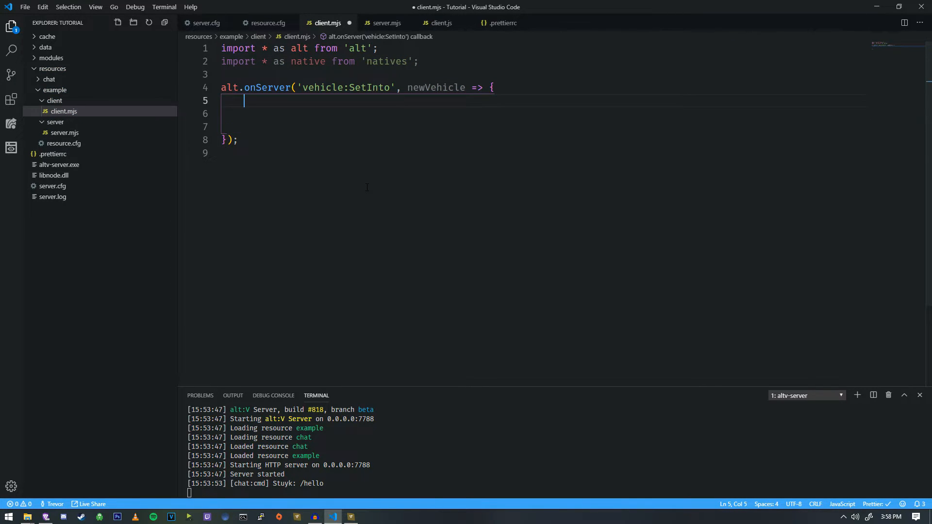
pyautogui.press('Enter')
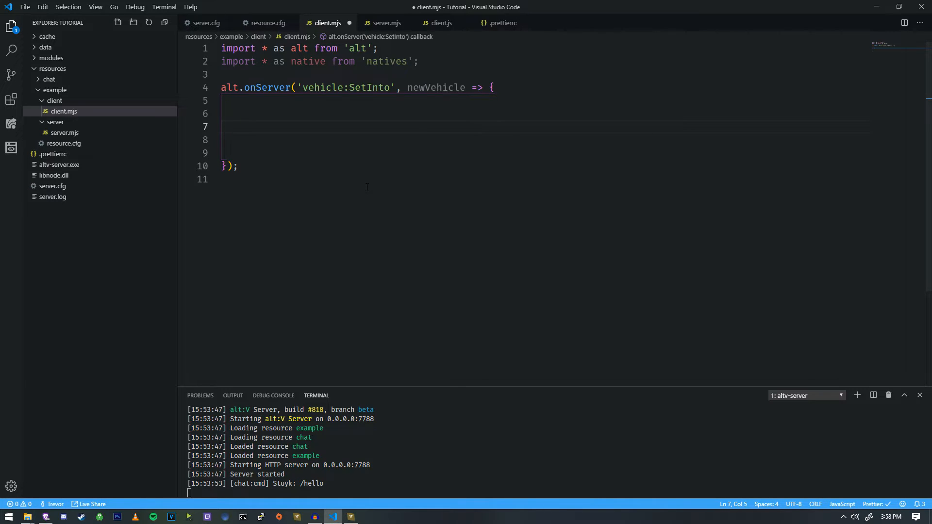
# Insert native.setPedIntoVehicle with placeholder arguments inside the handler and start a const declaration
pyautogui.write('n')
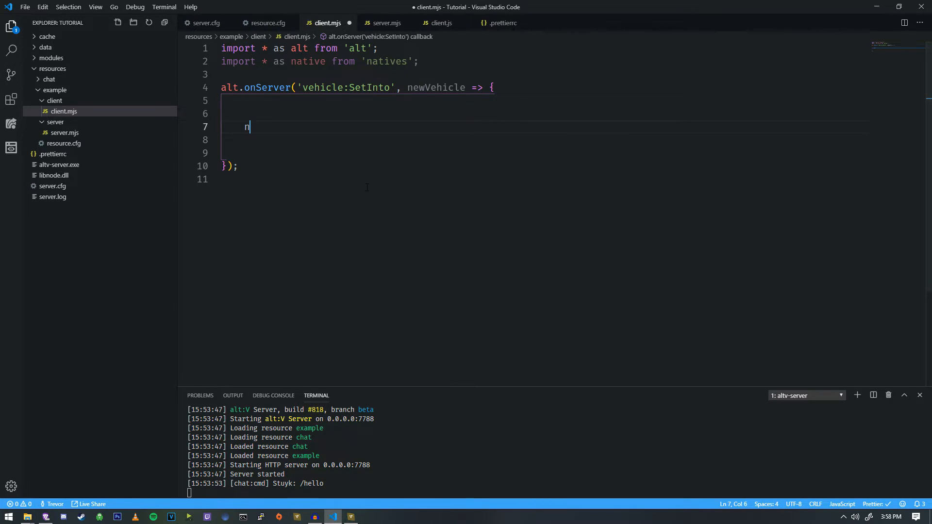
pyautogui.write('ative_')
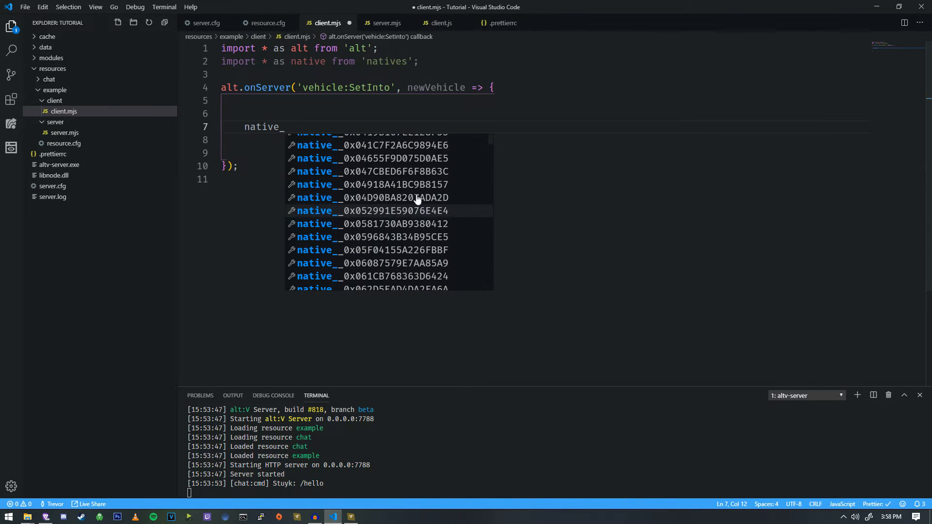
pyautogui.moveTo(451, 166)
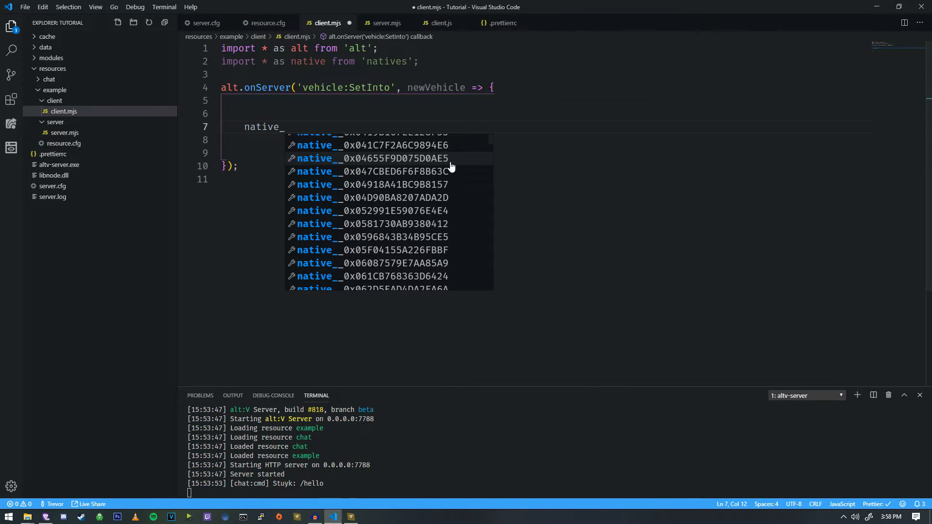
pyautogui.write('setinto')
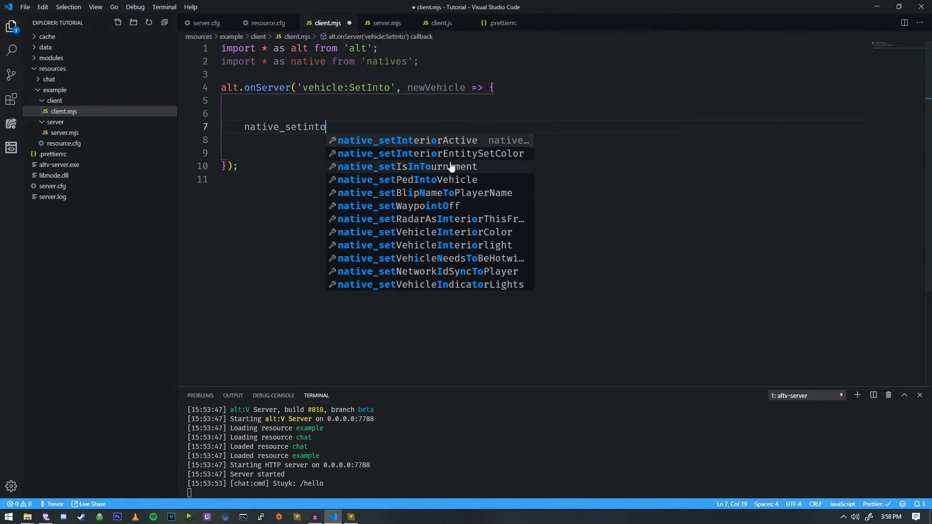
pyautogui.write('ve')
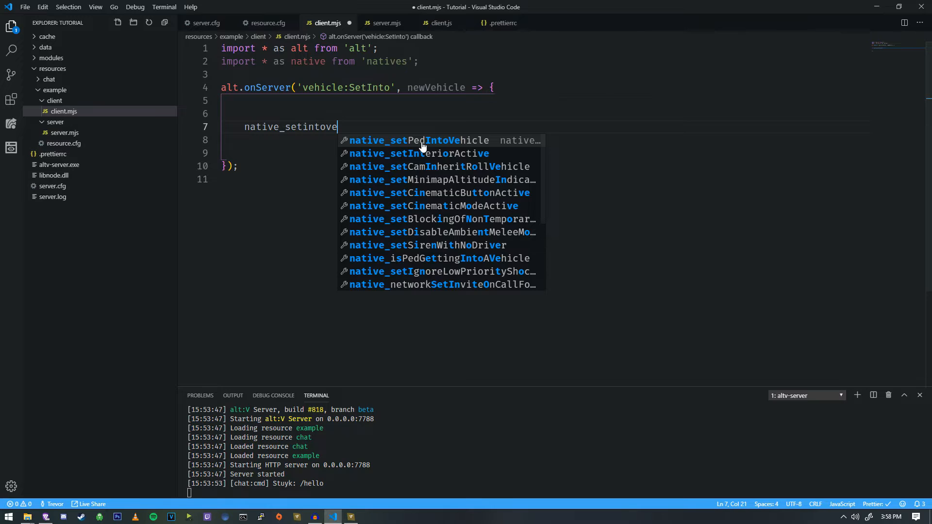
pyautogui.click(418, 140)
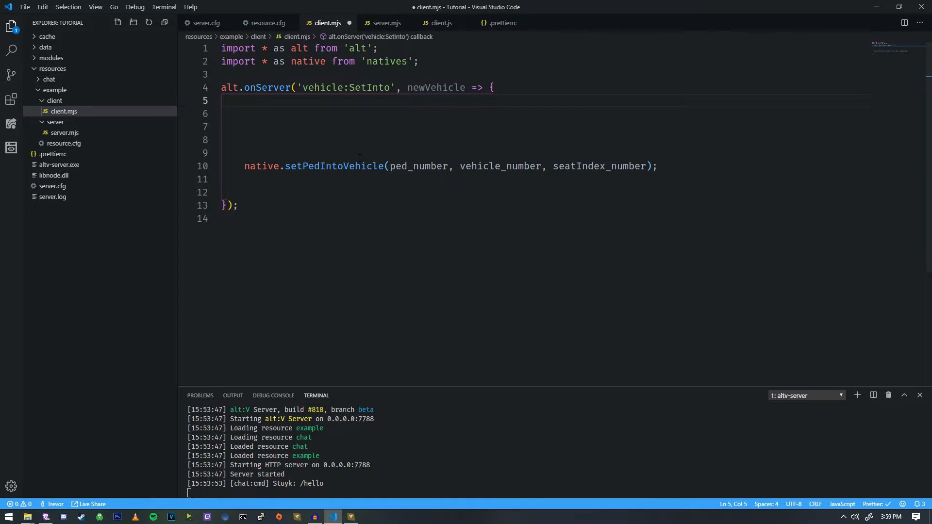
pyautogui.write('con')
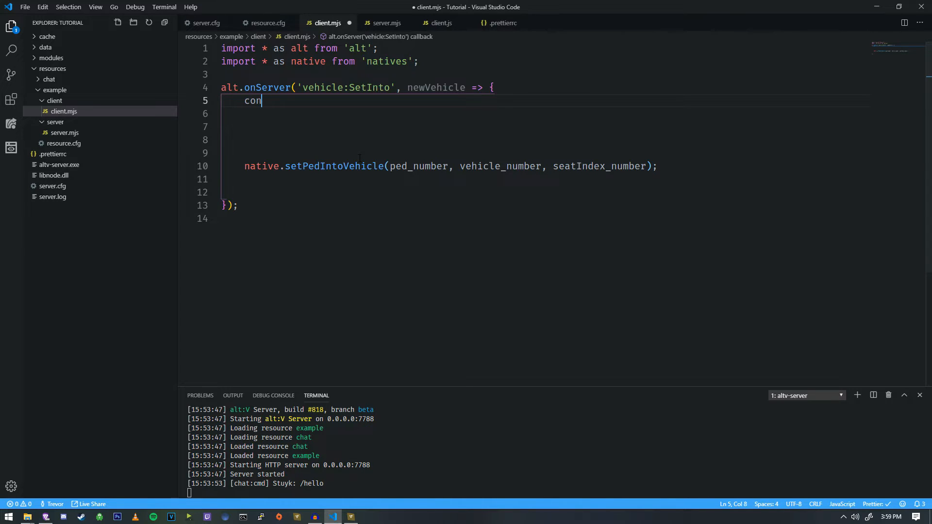
pyautogui.write('st')
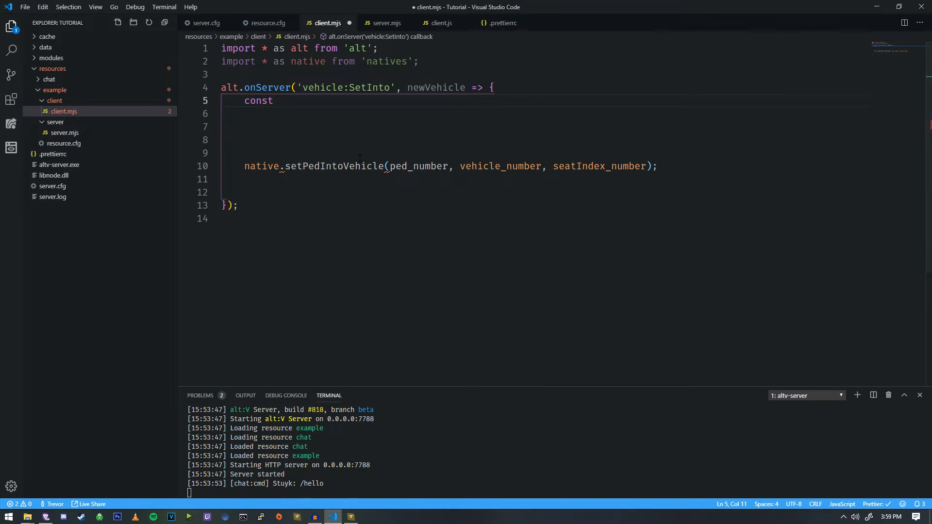
# Define const localPlayer = alt.Player.local.scriptID; in the vehicle:SetInto handler
pyautogui.write('local')
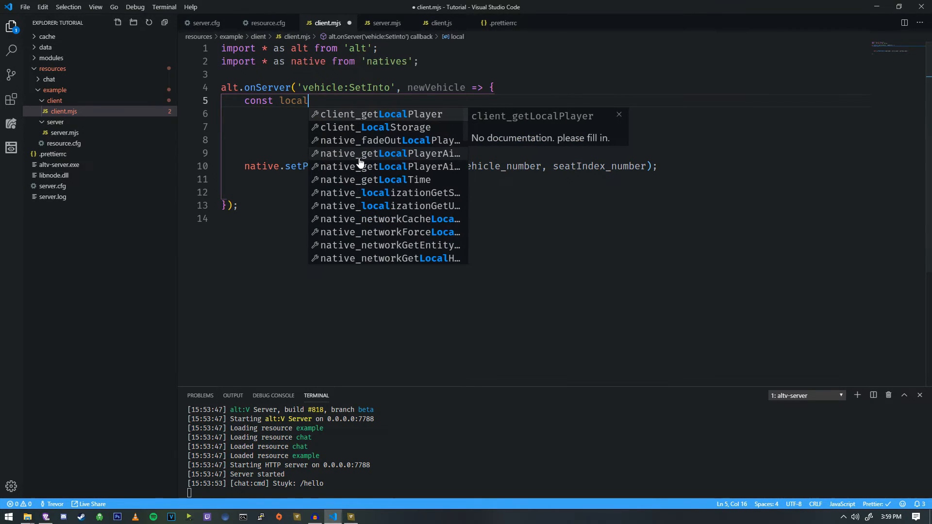
pyautogui.write('Player =')
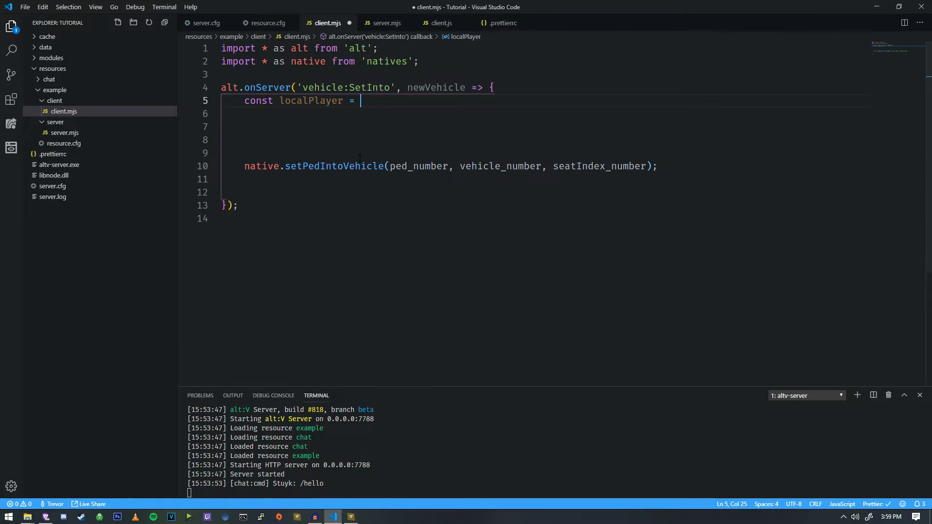
pyautogui.write('alt.Playe')
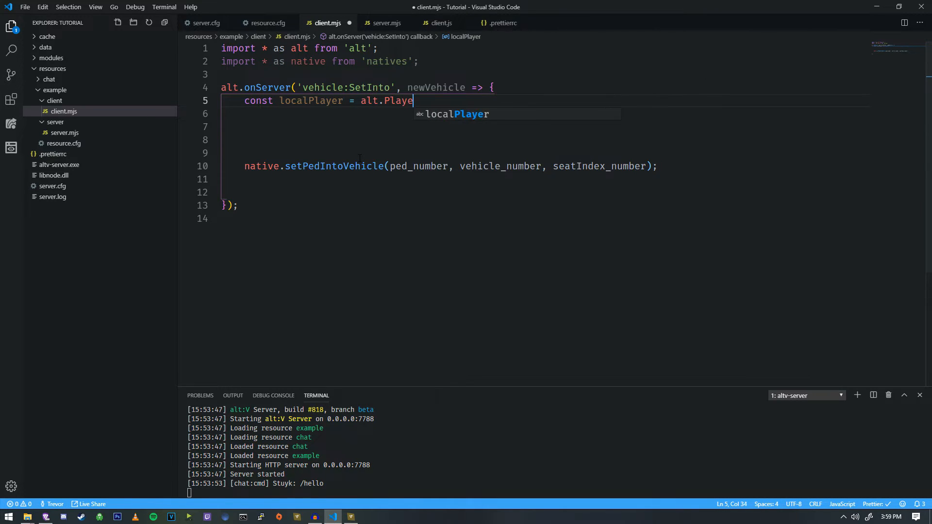
pyautogui.write('r.local')
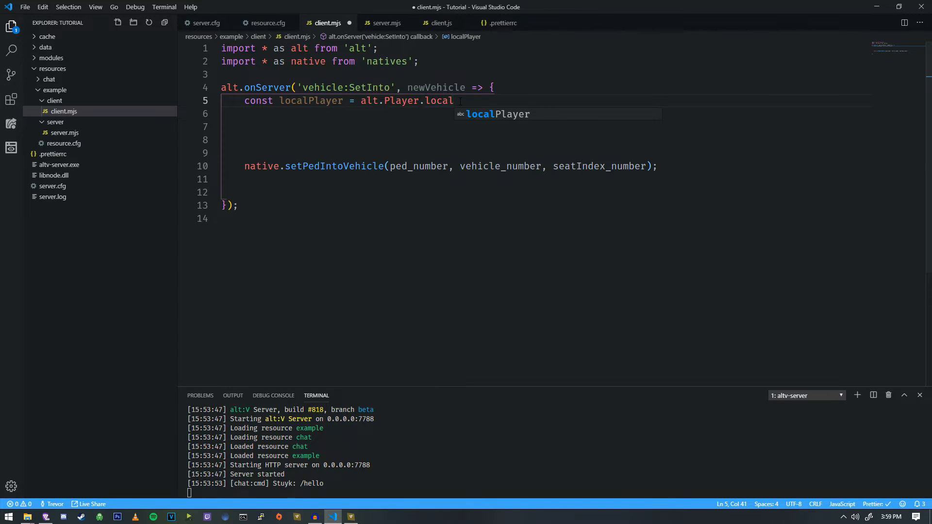
pyautogui.write('.script')
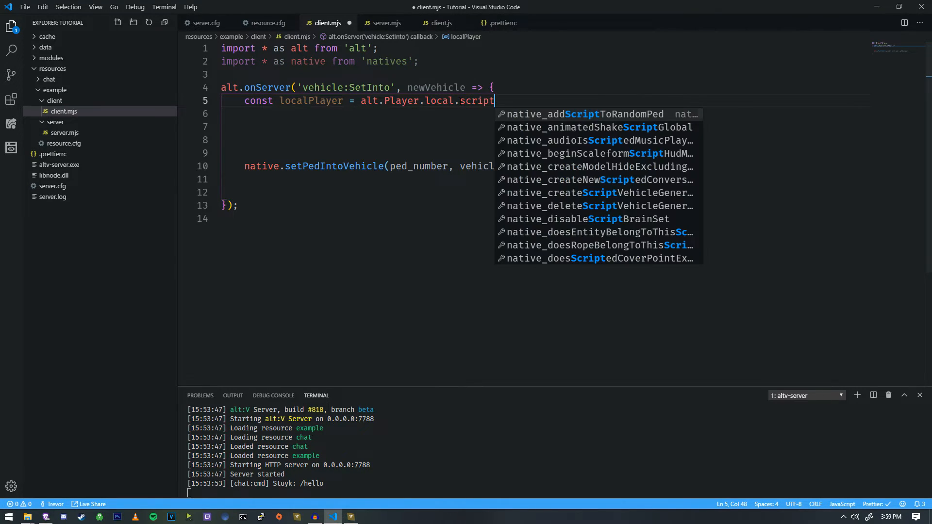
pyautogui.write('ID;')
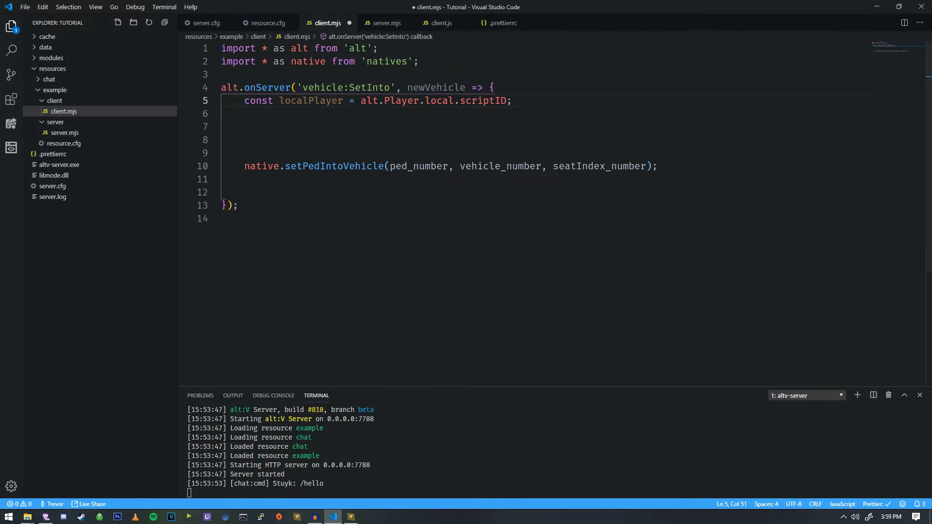
# Replace the placeholders so the call reads setPedIntoVehicle(localPlayer, newVehicle.scriptID, -1)
pyautogui.moveTo(383, 100); pyautogui.dragTo(511, 100)
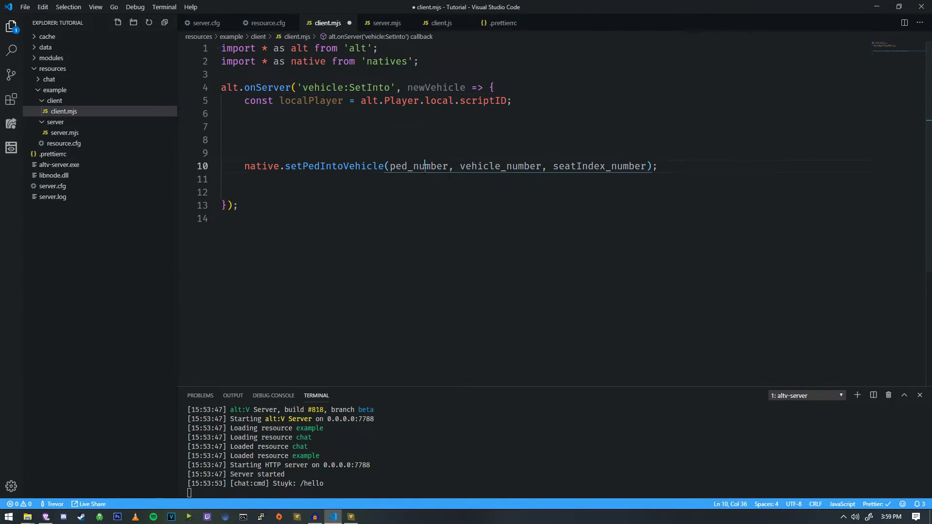
pyautogui.write('localPlayer')
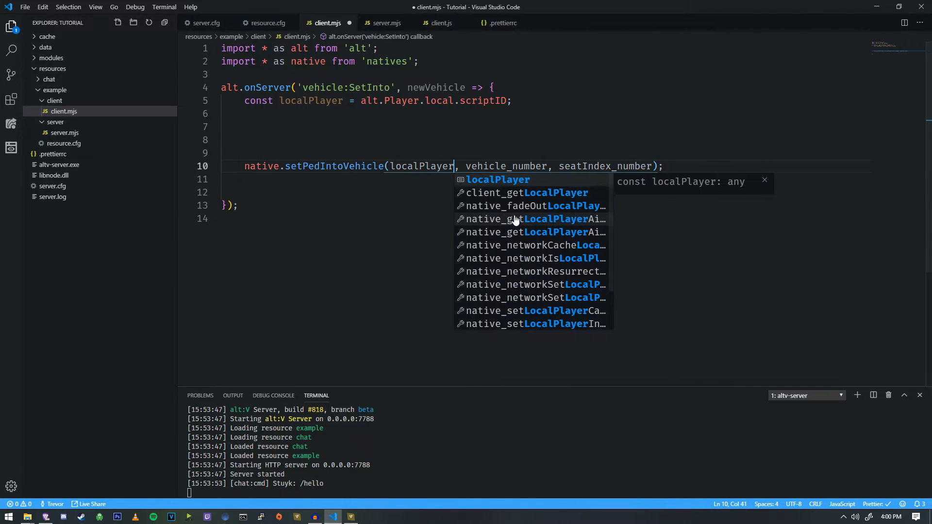
pyautogui.doubleClick(422, 166)
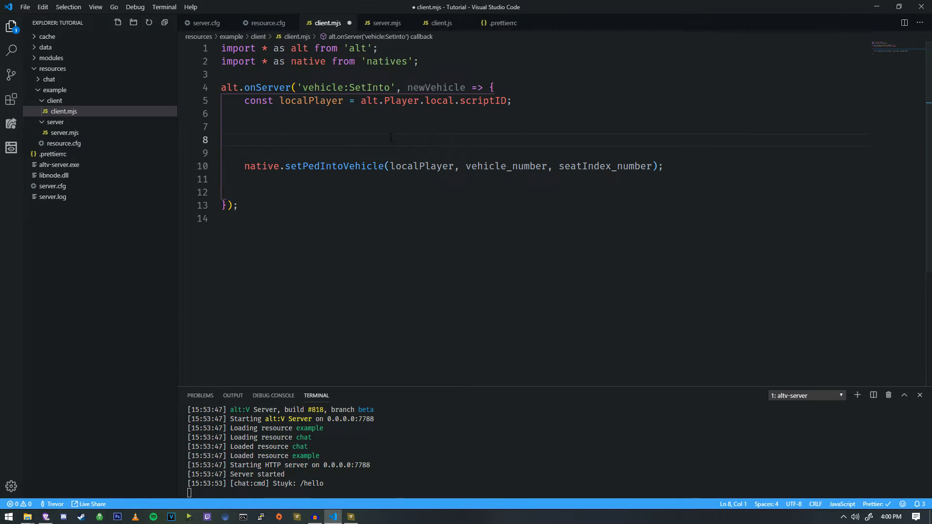
pyautogui.doubleClick(421, 166)
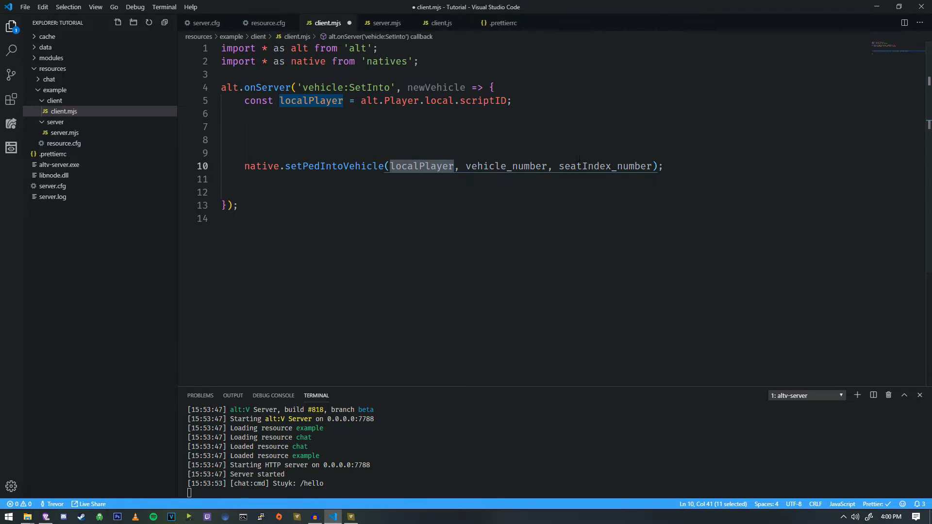
pyautogui.doubleClick(505, 166)
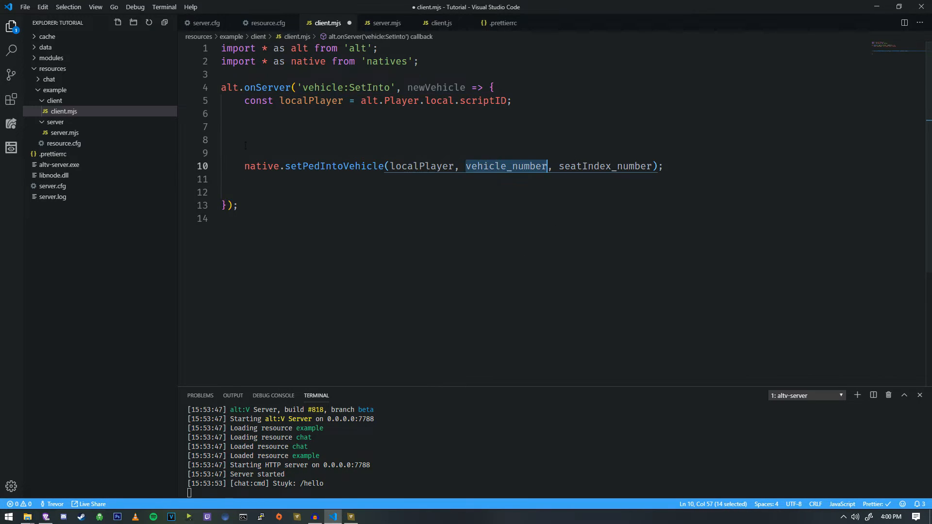
pyautogui.moveTo(645, 210)
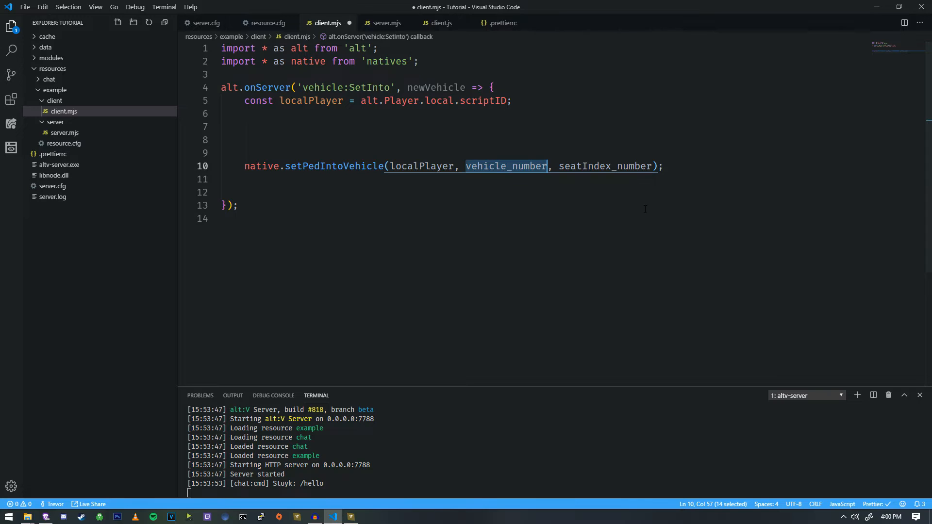
pyautogui.write('newVehicle')
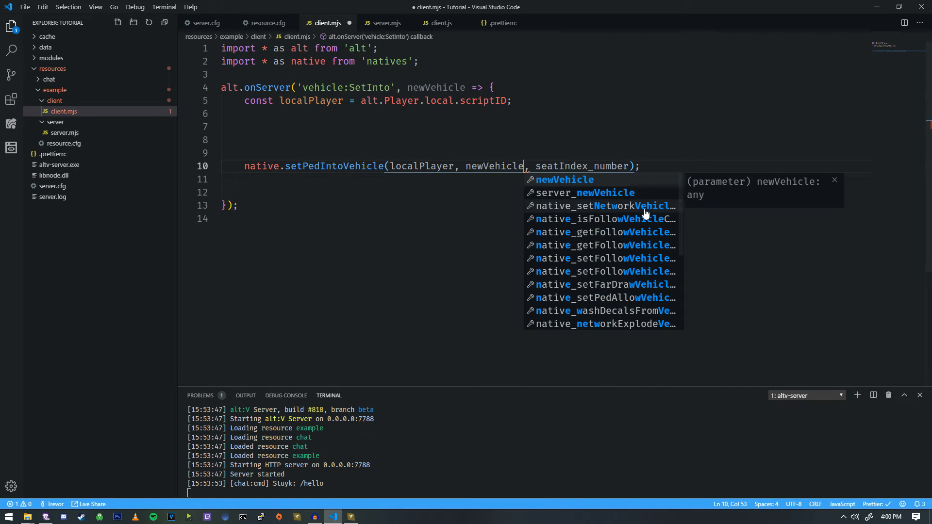
pyautogui.write('.scriptID')
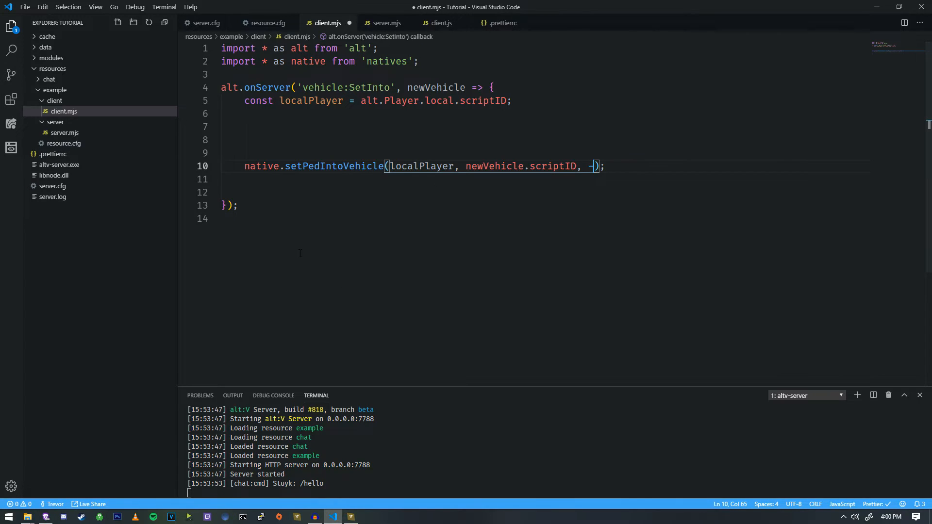
pyautogui.write('1')
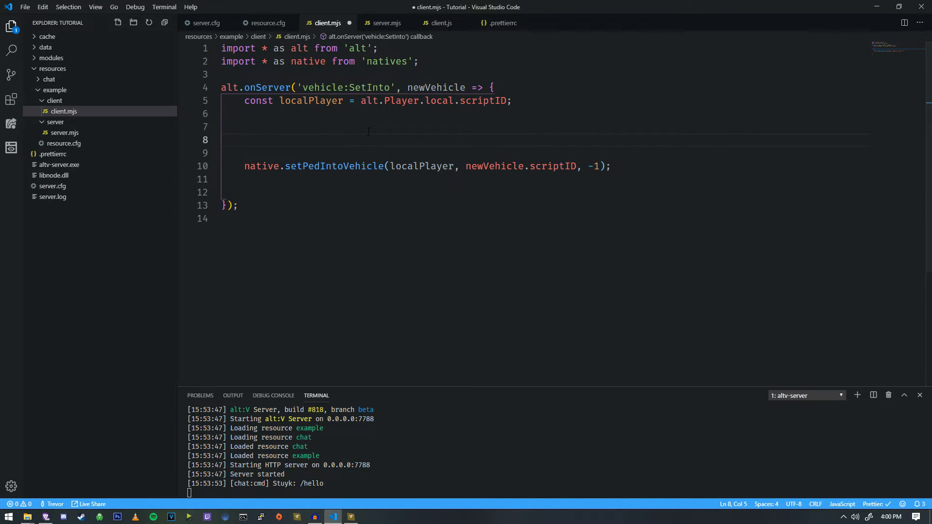
# Review server.mjs's vehicle creation line, then reopen client.mjs from the Explorer
pyautogui.click(387, 22)
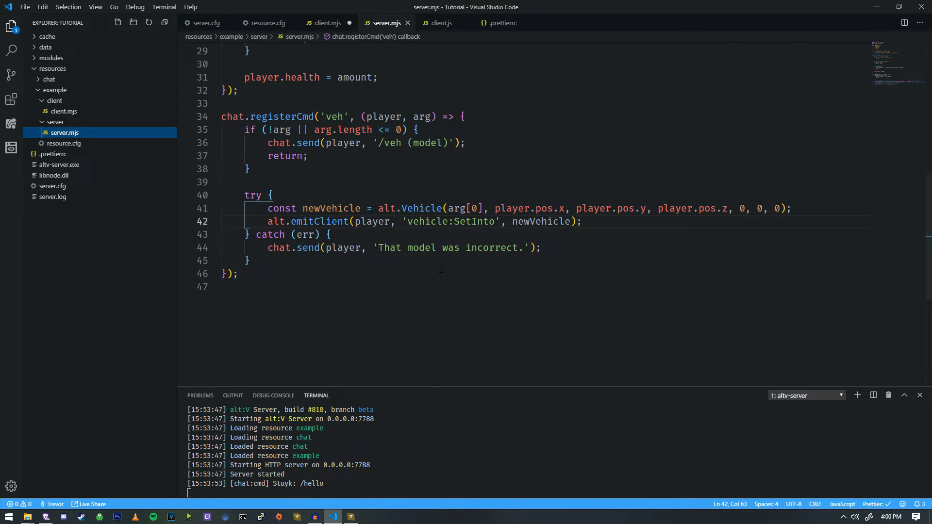
pyautogui.click(308, 155)
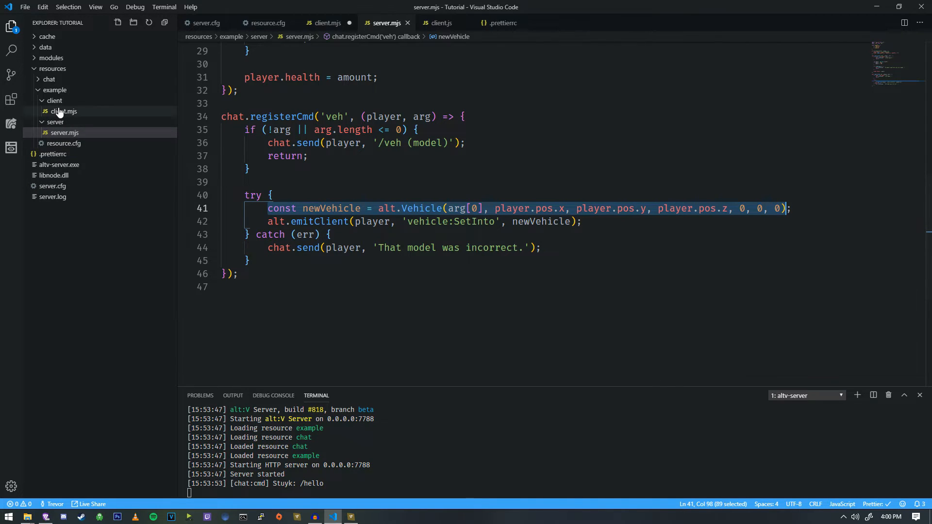
pyautogui.click(586, 208)
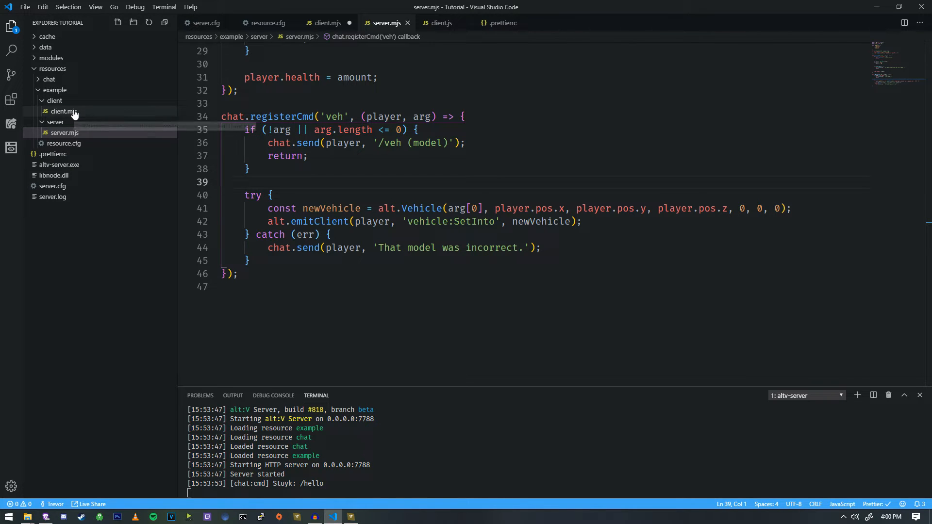
pyautogui.click(64, 111)
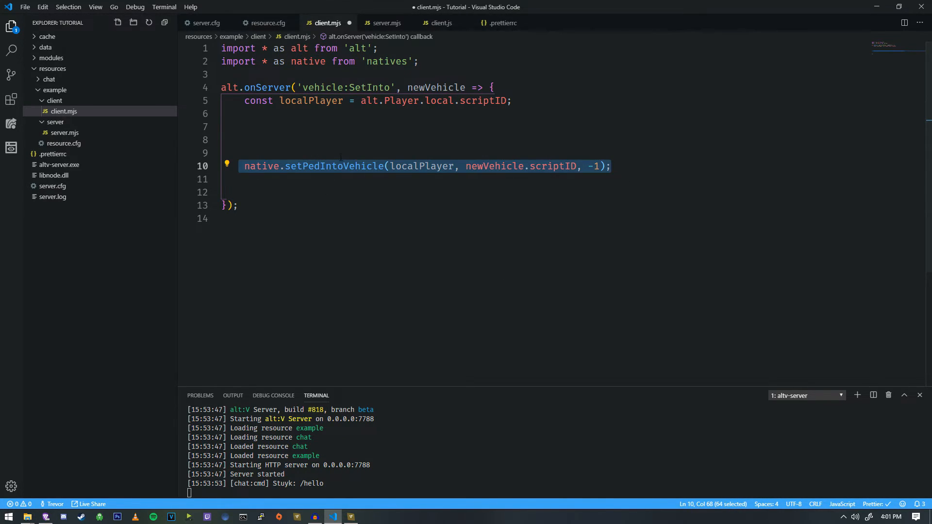
# Wrap native.setPedIntoVehicle in alt.setTimeout(() => { ... }, 100); and return to server.mjs
pyautogui.write('alt.S')
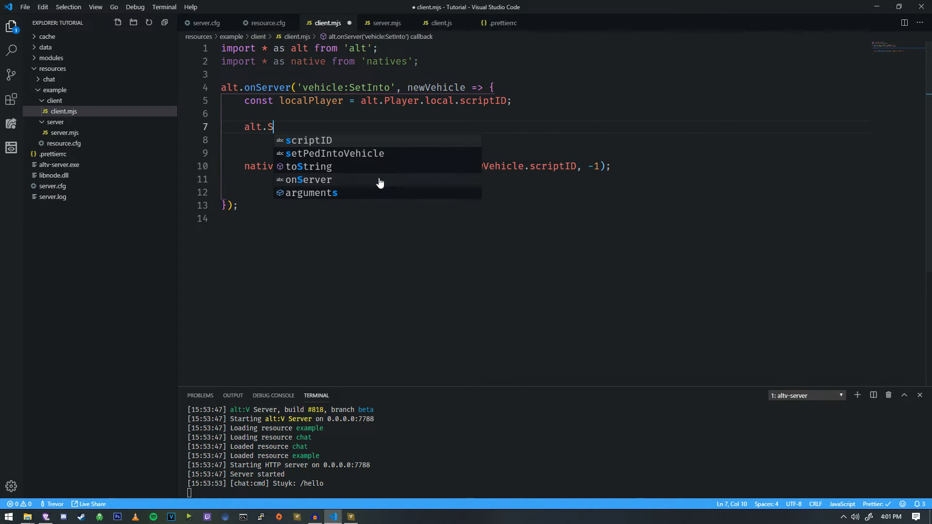
pyautogui.write('etTimeout((')
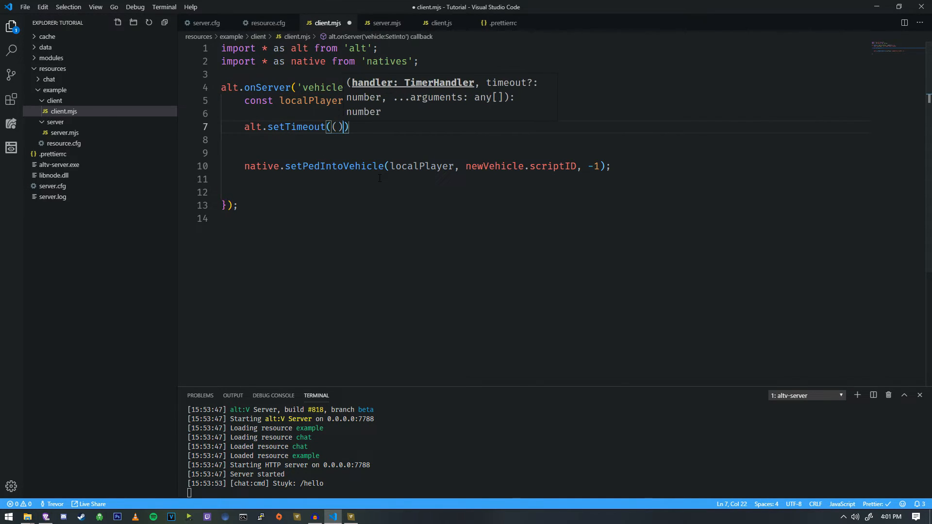
pyautogui.write('() => {')
pyautogui.click(545, 139)
pyautogui.write('}, 100)')
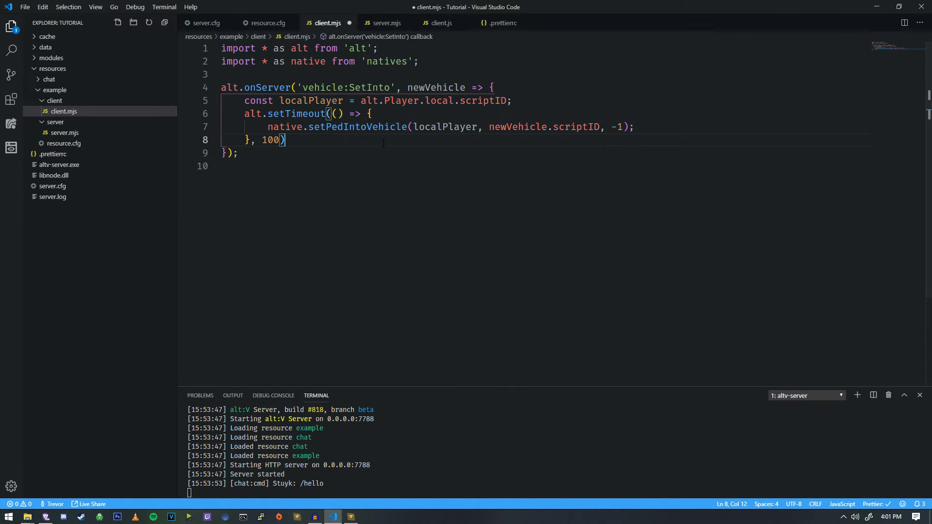
pyautogui.write(';')
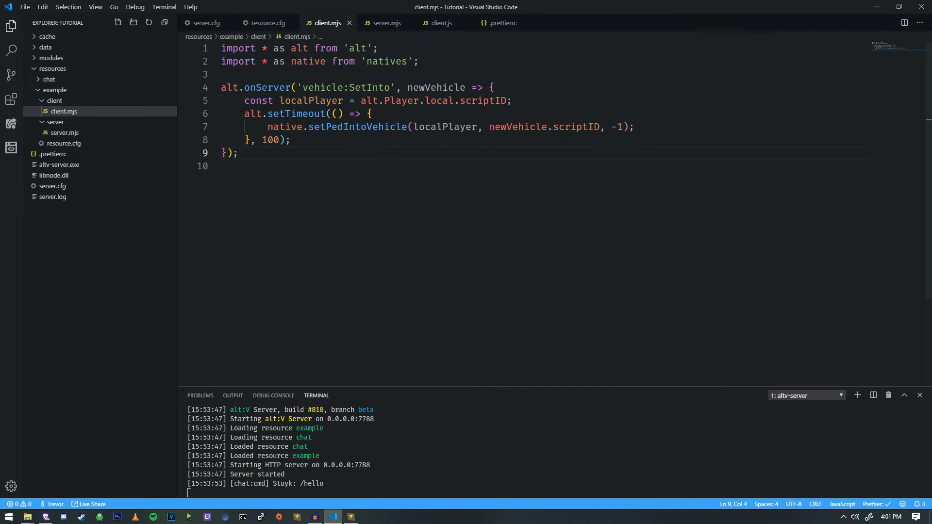
pyautogui.click(318, 140)
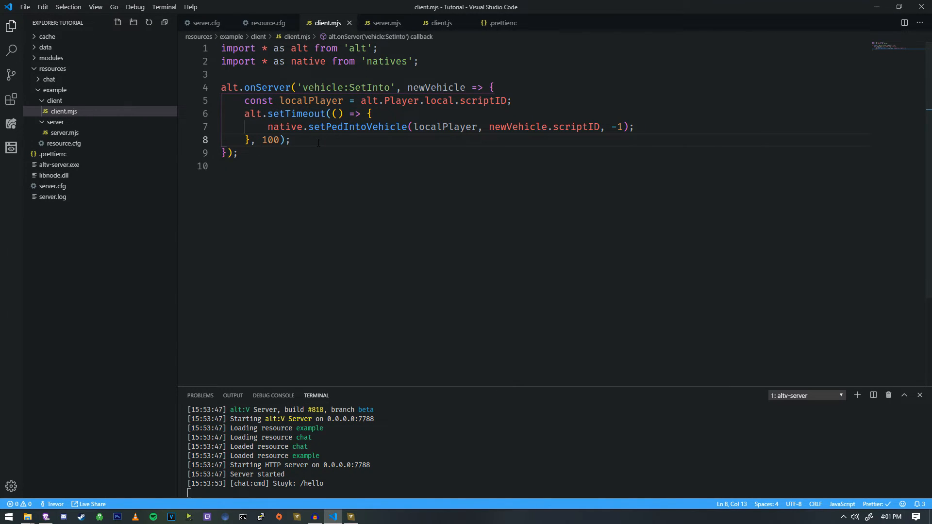
pyautogui.press('enter')
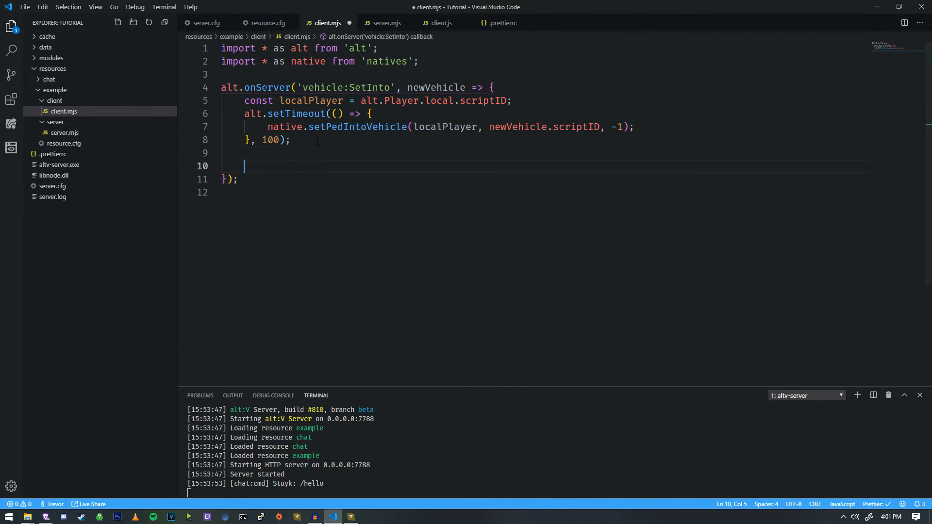
pyautogui.write('setTimeout')
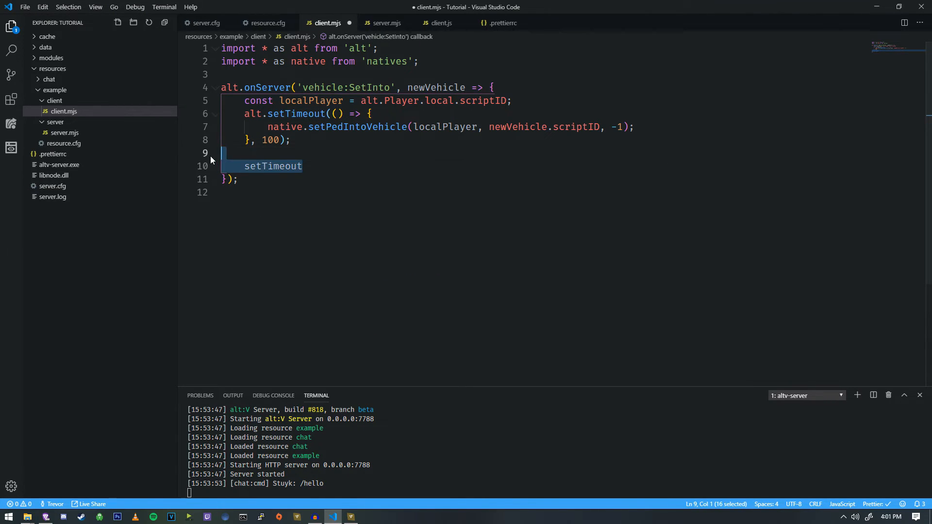
pyautogui.click(386, 22)
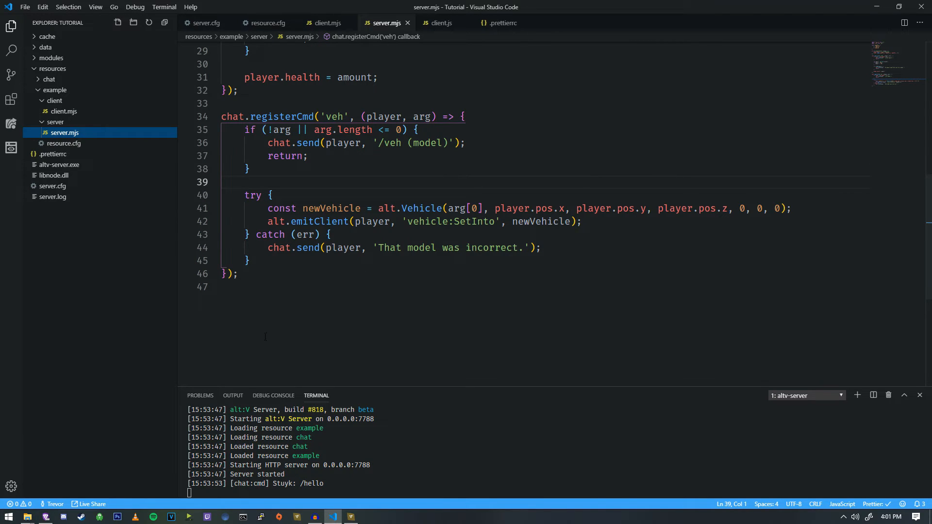
# Test /veh akuma in alt:V Multiplayer, then close the game to find the server's fatal out-of-bounds error
pyautogui.write('/')
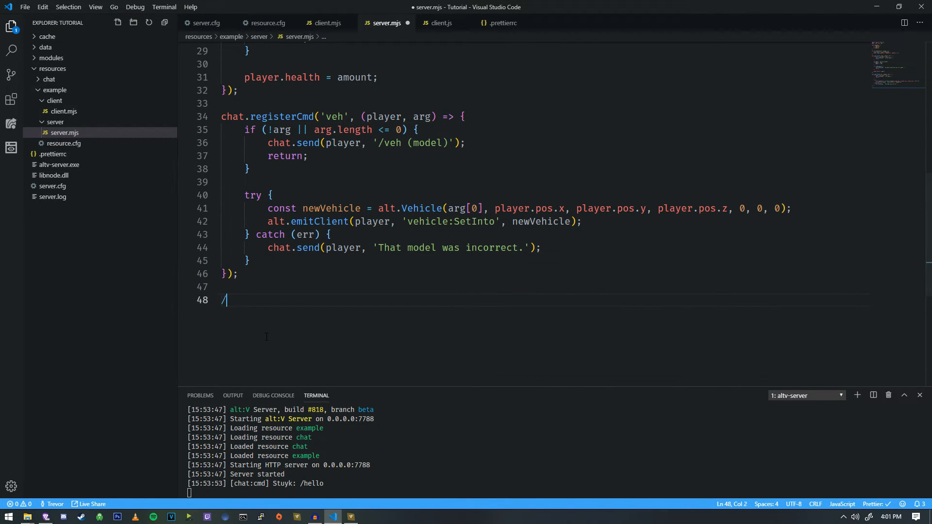
pyautogui.write('setT')
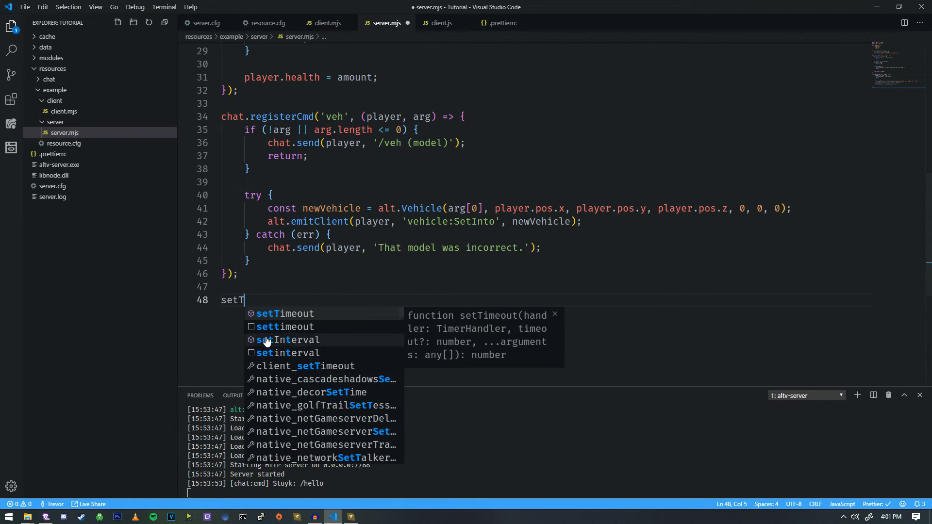
pyautogui.write('alt.set')
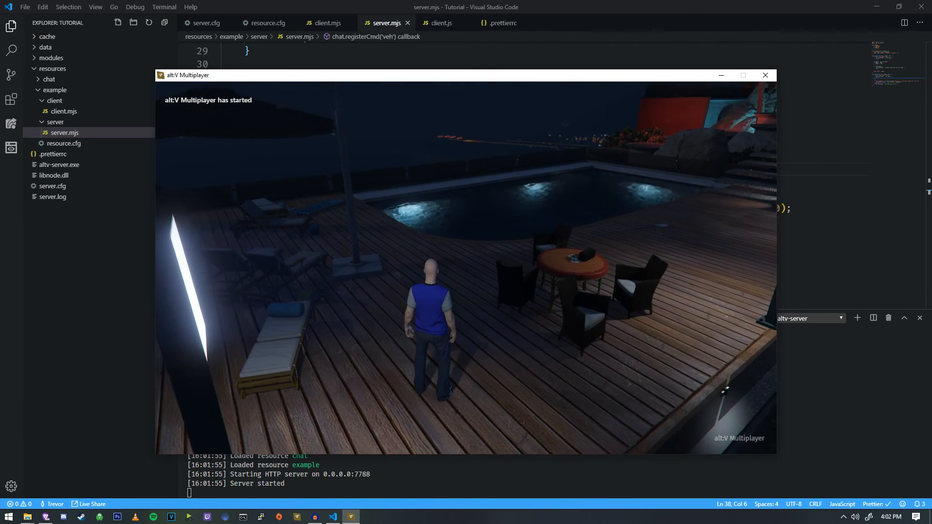
pyautogui.write('/veh')
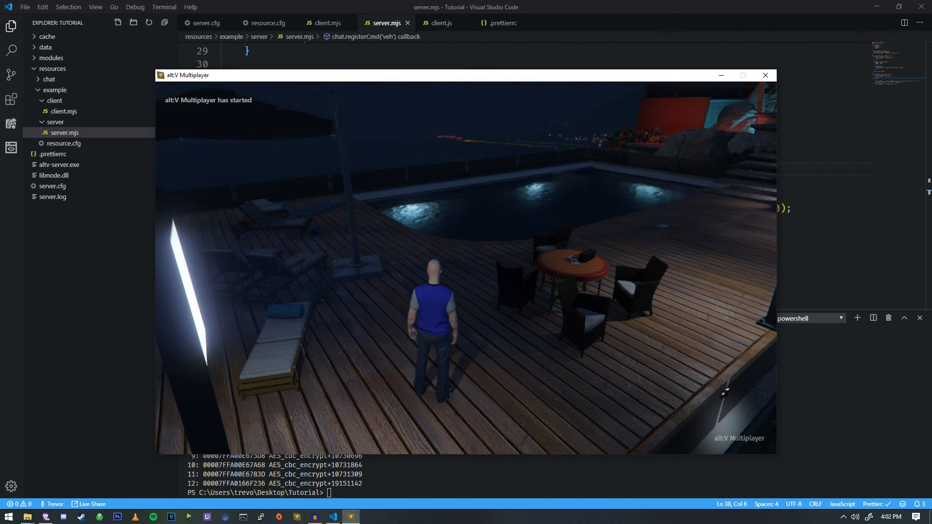
pyautogui.click(764, 75)
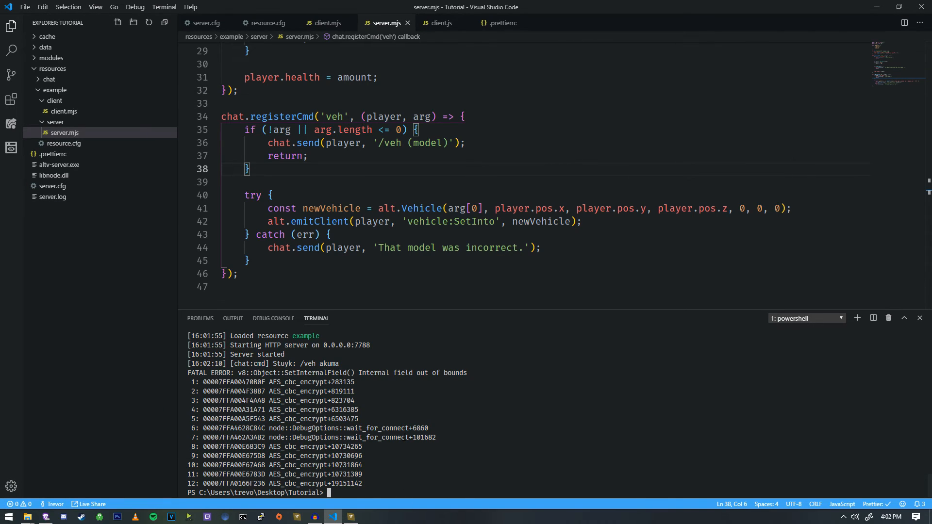
# Construct the vehicle with new alt.Vehicle(...), then restart the server via ./altv-server.exe in the terminal
pyautogui.click(394, 116)
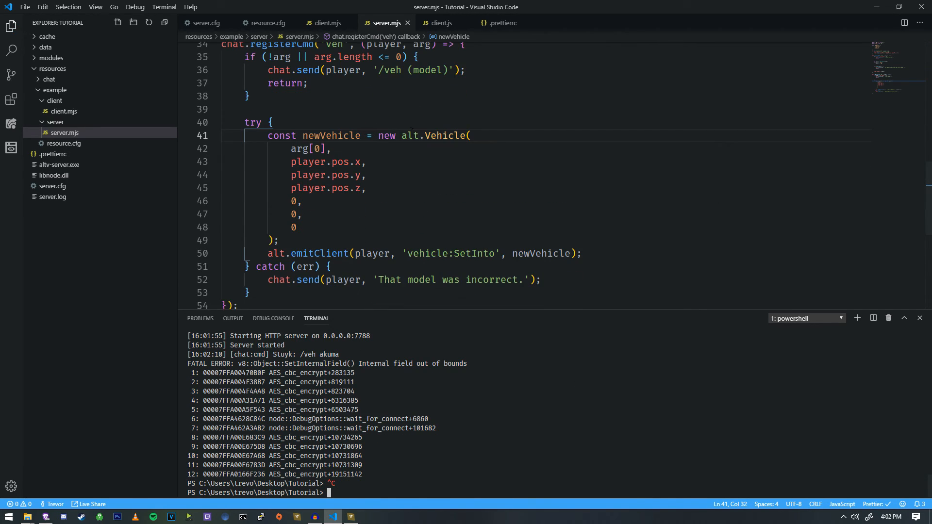
pyautogui.doubleClick(387, 136)
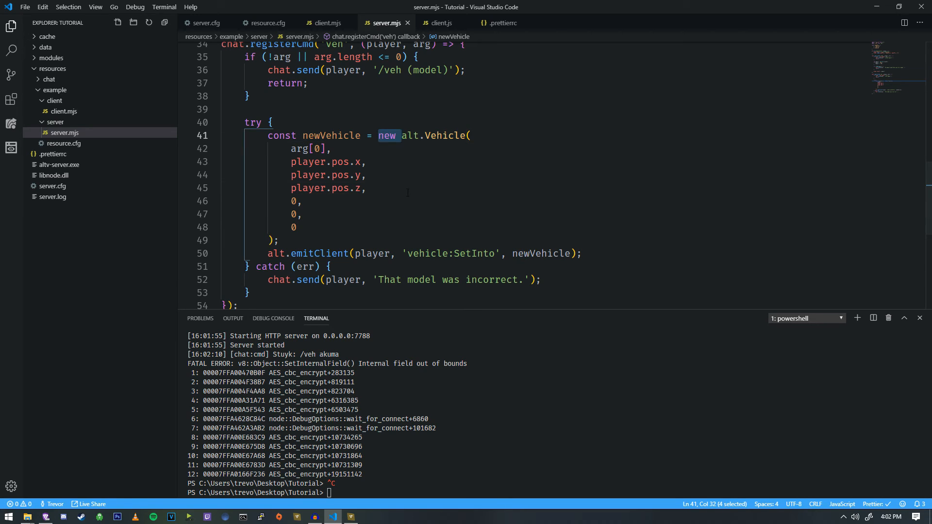
pyautogui.moveTo(378, 135); pyautogui.dragTo(280, 240)
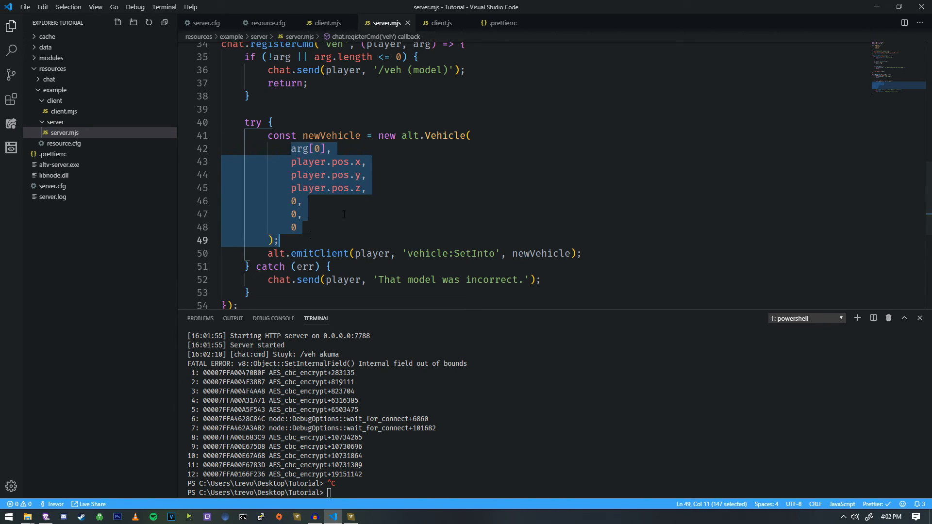
pyautogui.click(331, 149)
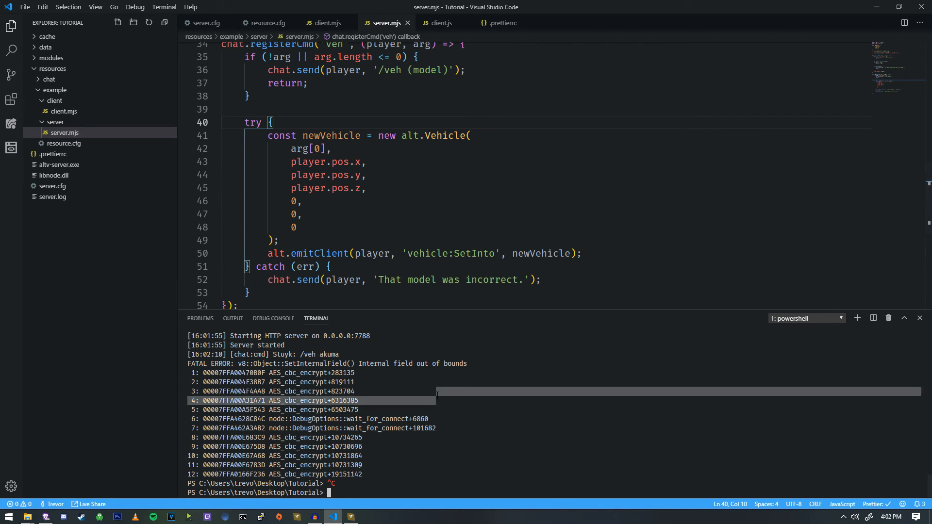
pyautogui.write('./altv-server.exe')
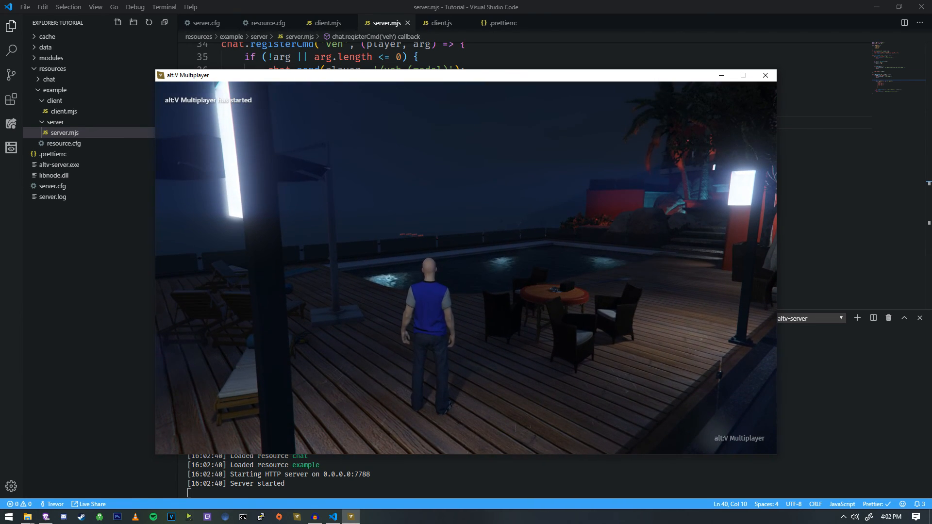
# Run /veh akuma in game to spawn the motorbike with the player seated, then close the game
pyautogui.write('/veh akuma')
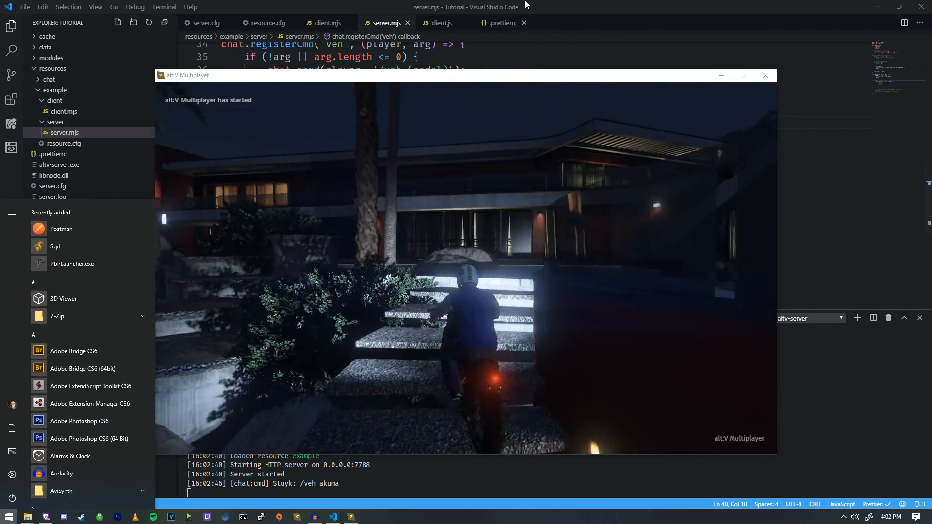
pyautogui.click(765, 75)
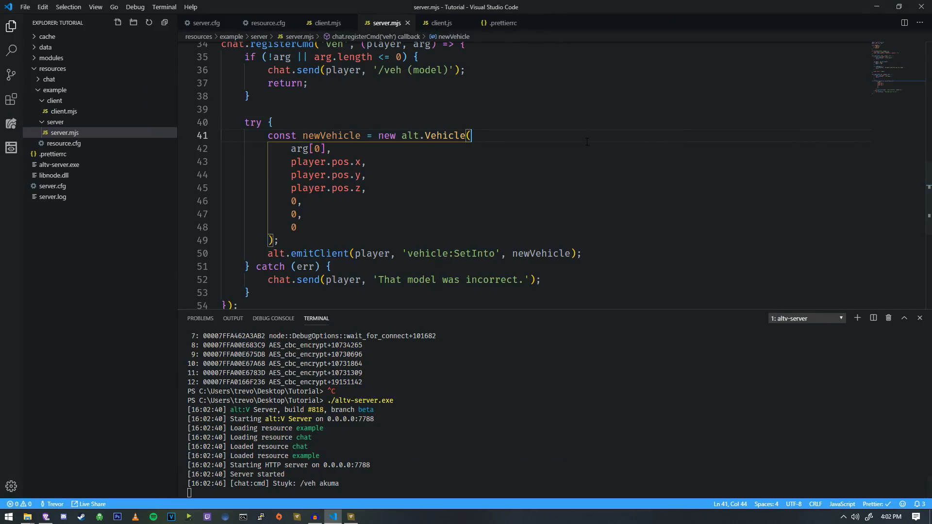